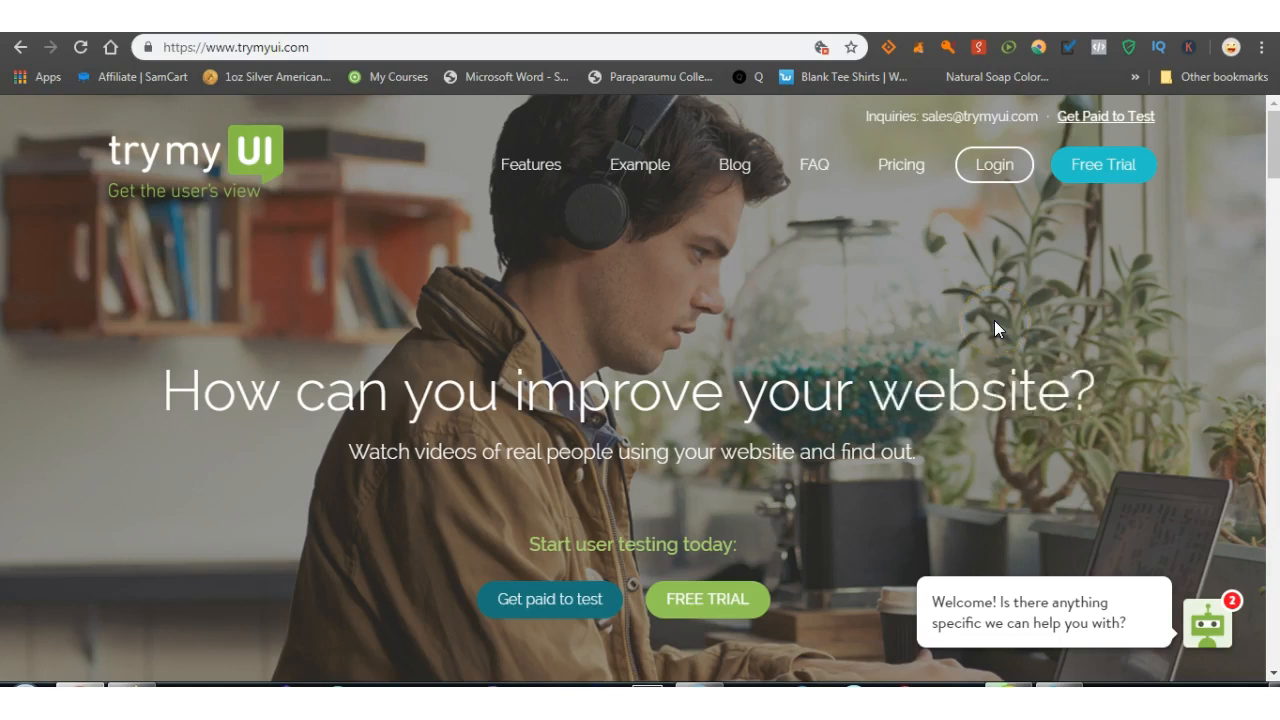
mouse_move(972, 312)
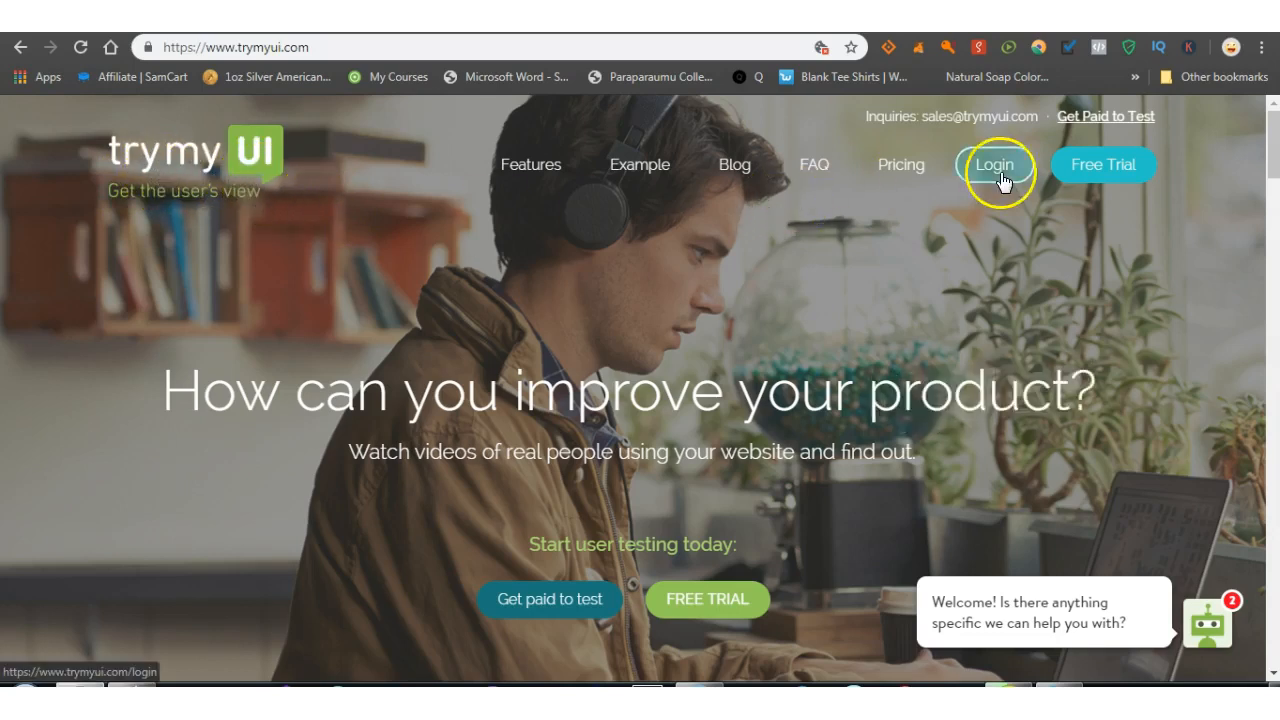
mouse_move(1118, 170)
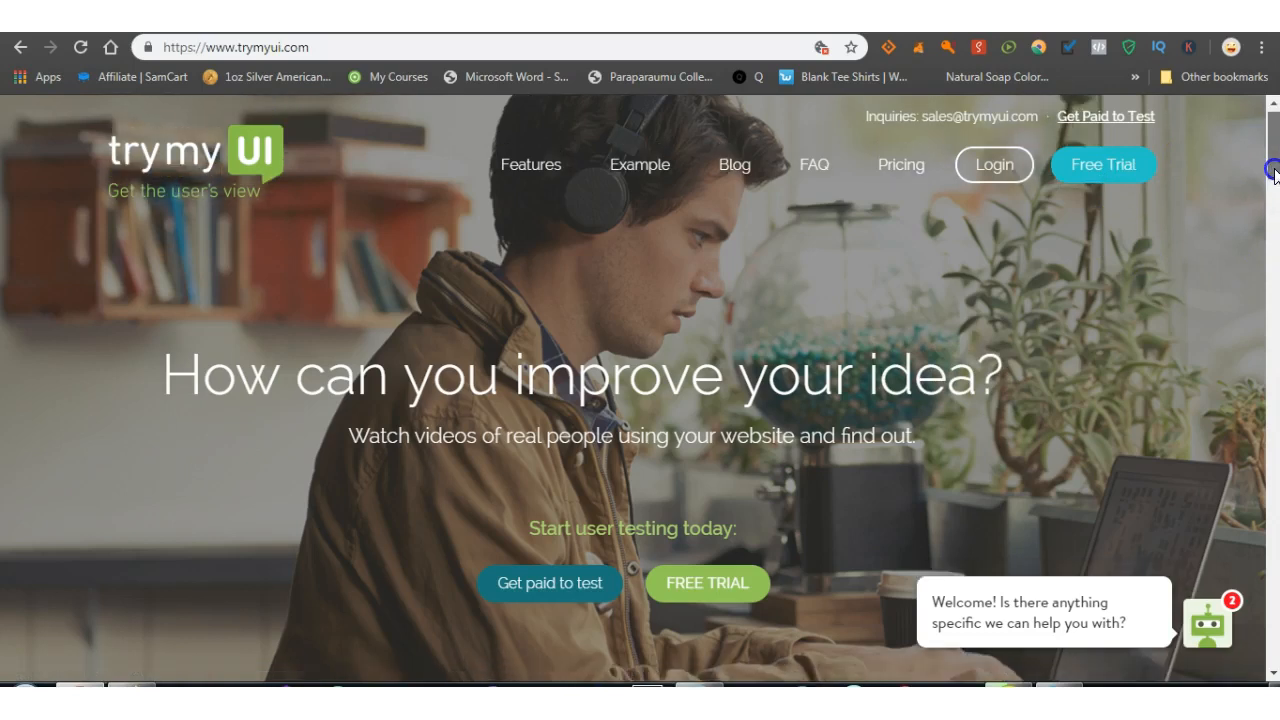
- Scroll through the page content before arriving at Enroll's sign-up banner
scroll(down, 3)
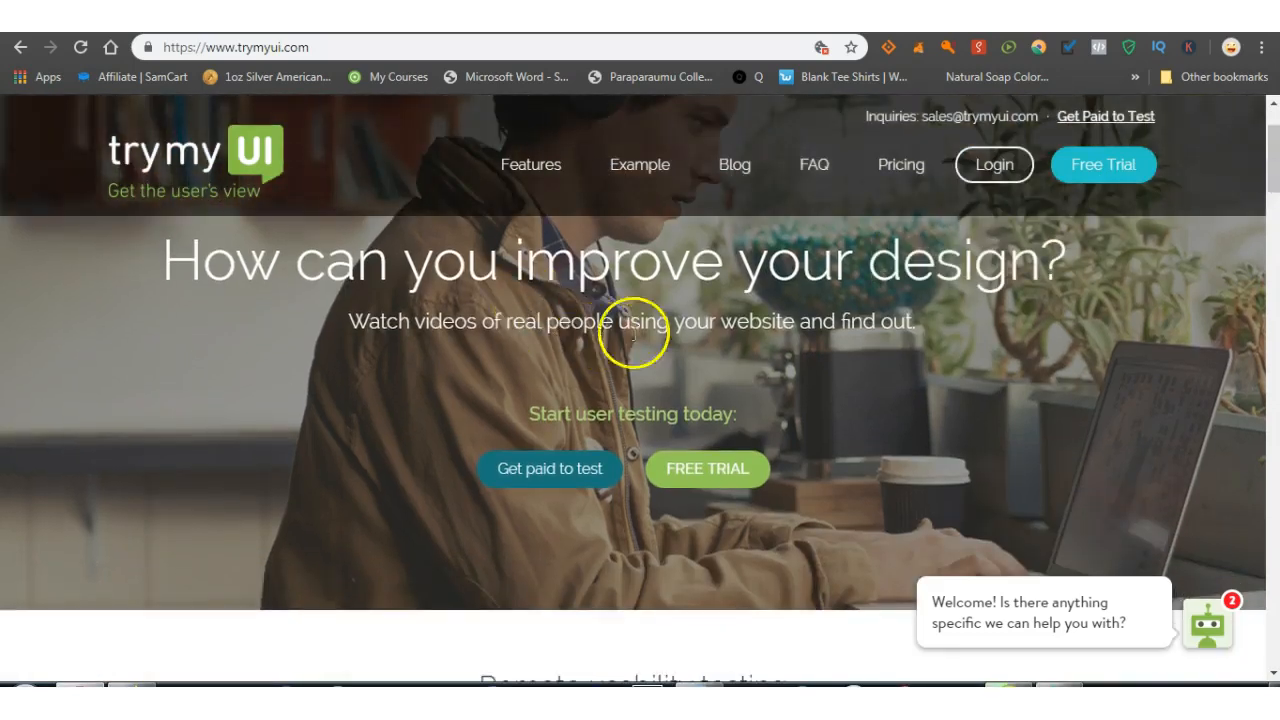
mouse_move(1240, 304)
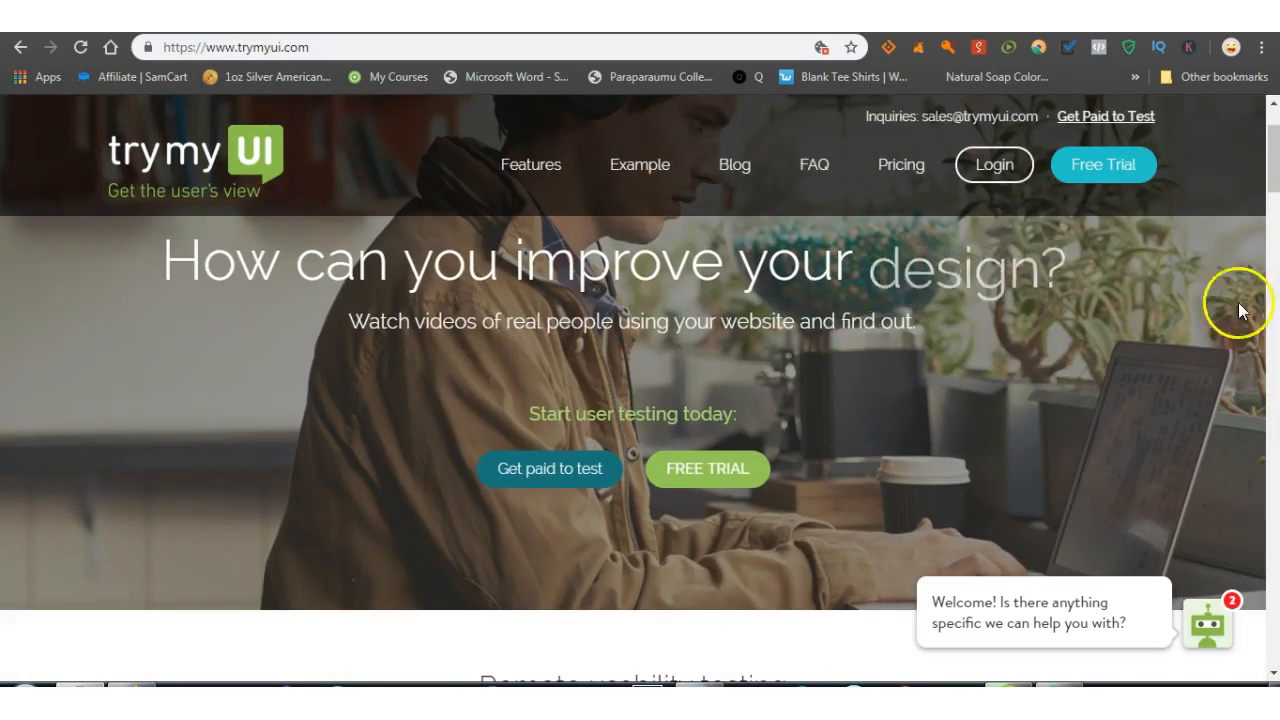
scroll(down, 3)
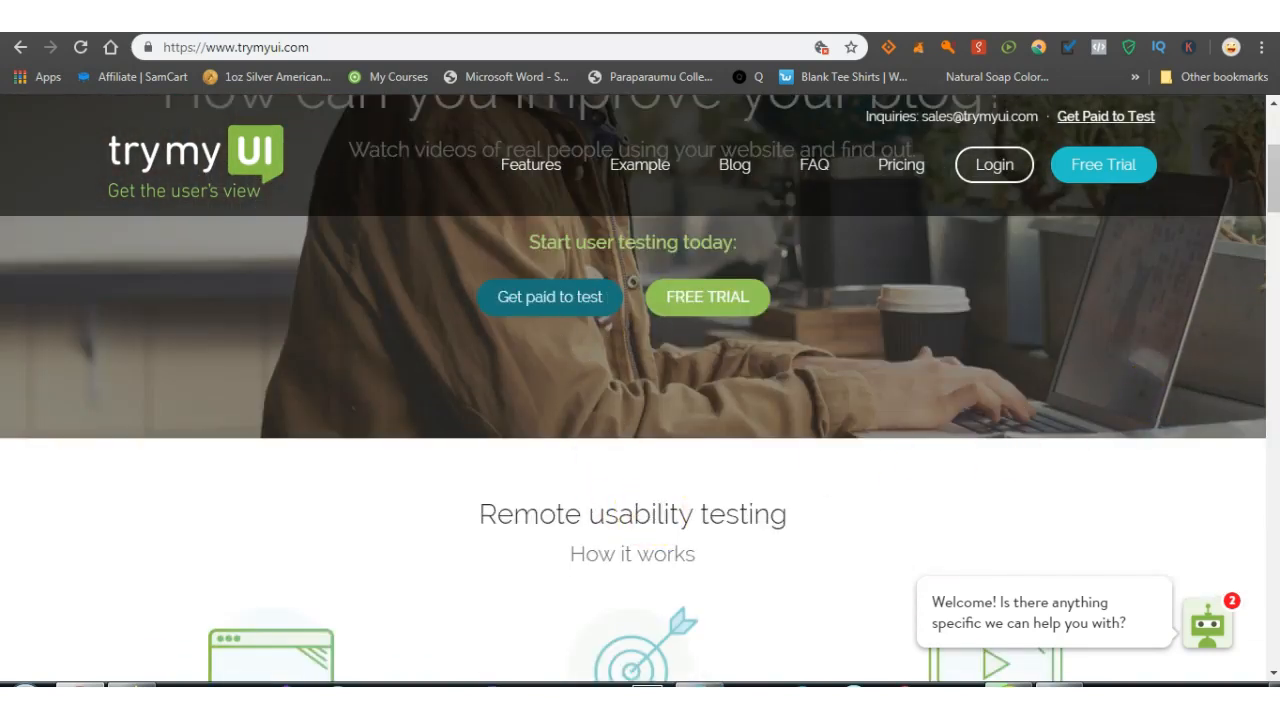
scroll(down, 3)
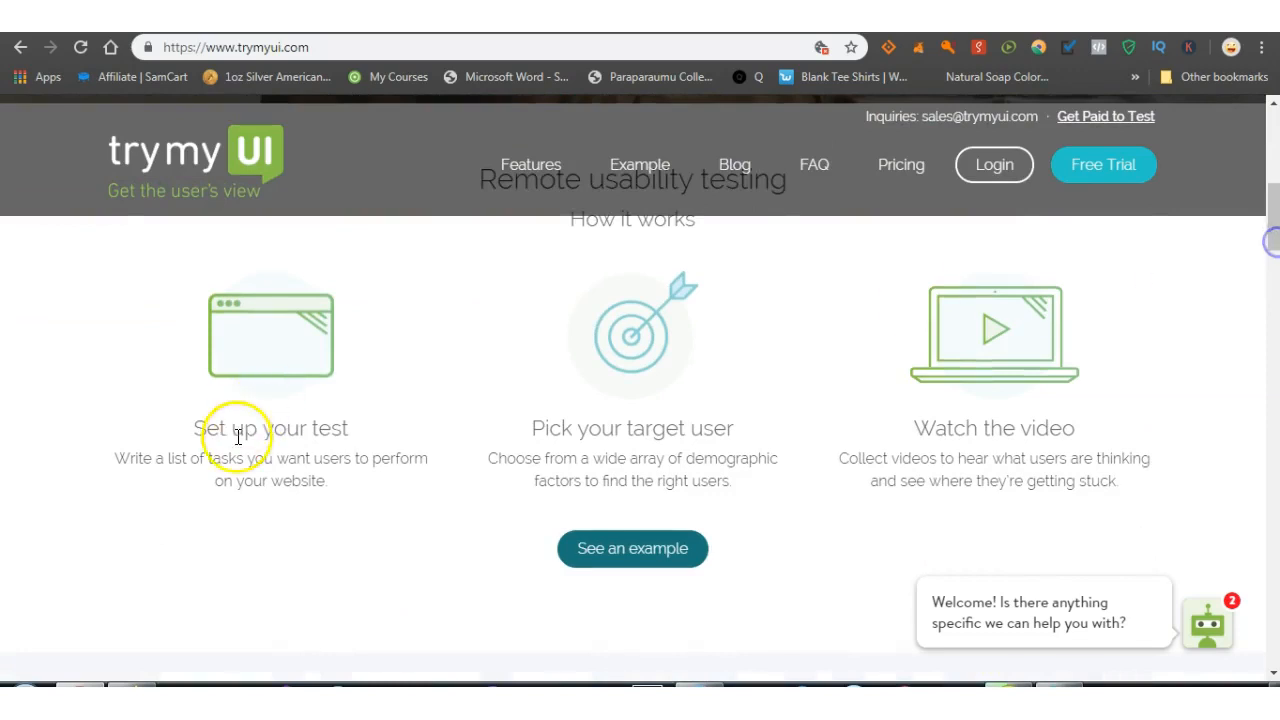
mouse_move(344, 476)
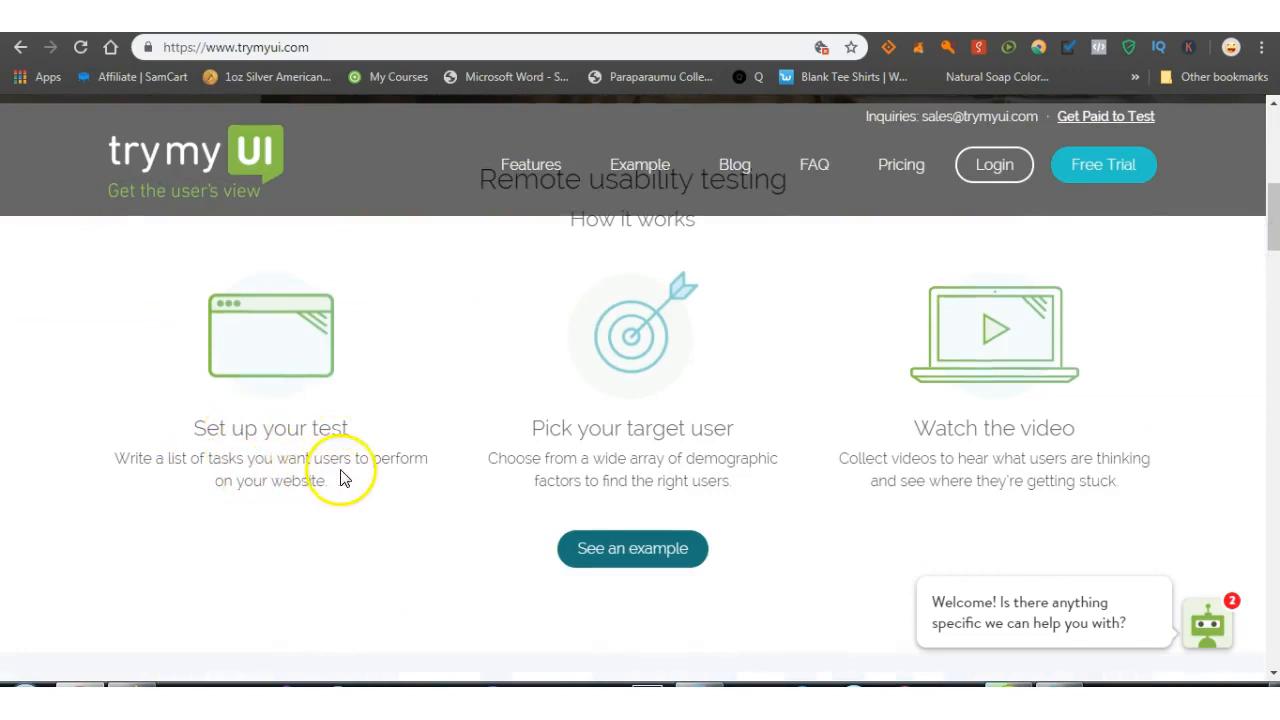
mouse_move(616, 450)
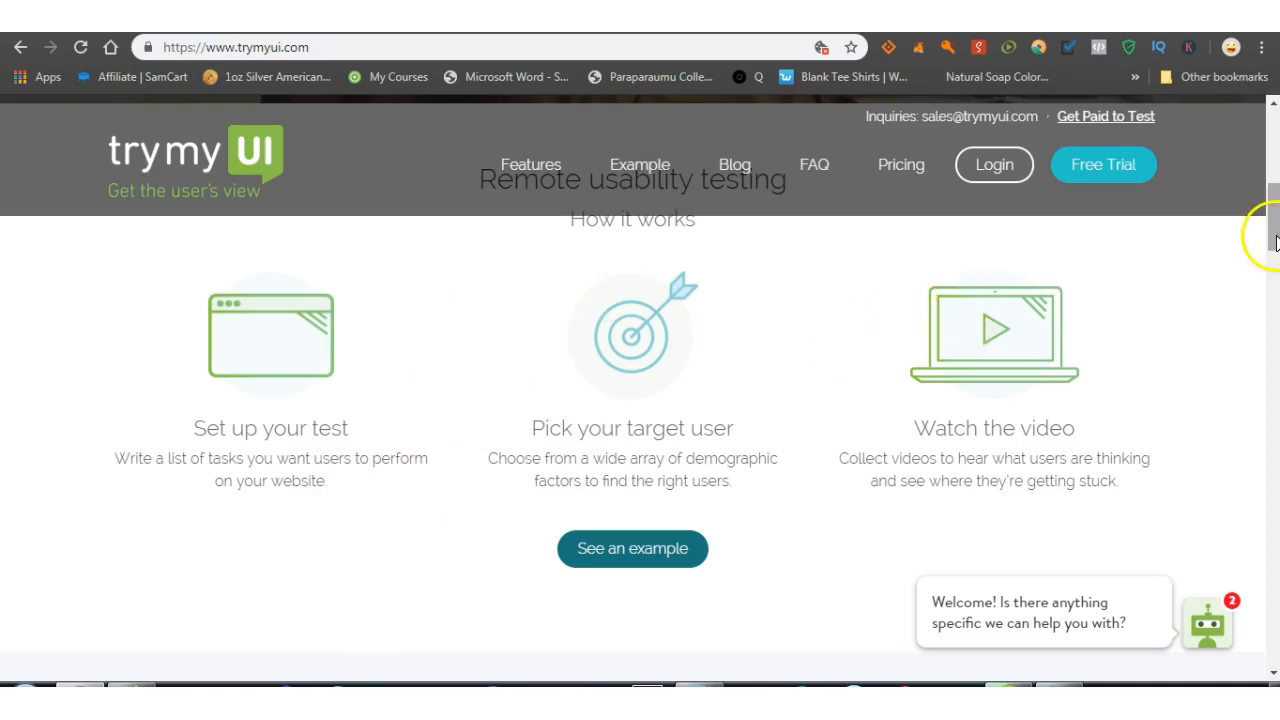
scroll(up, 3)
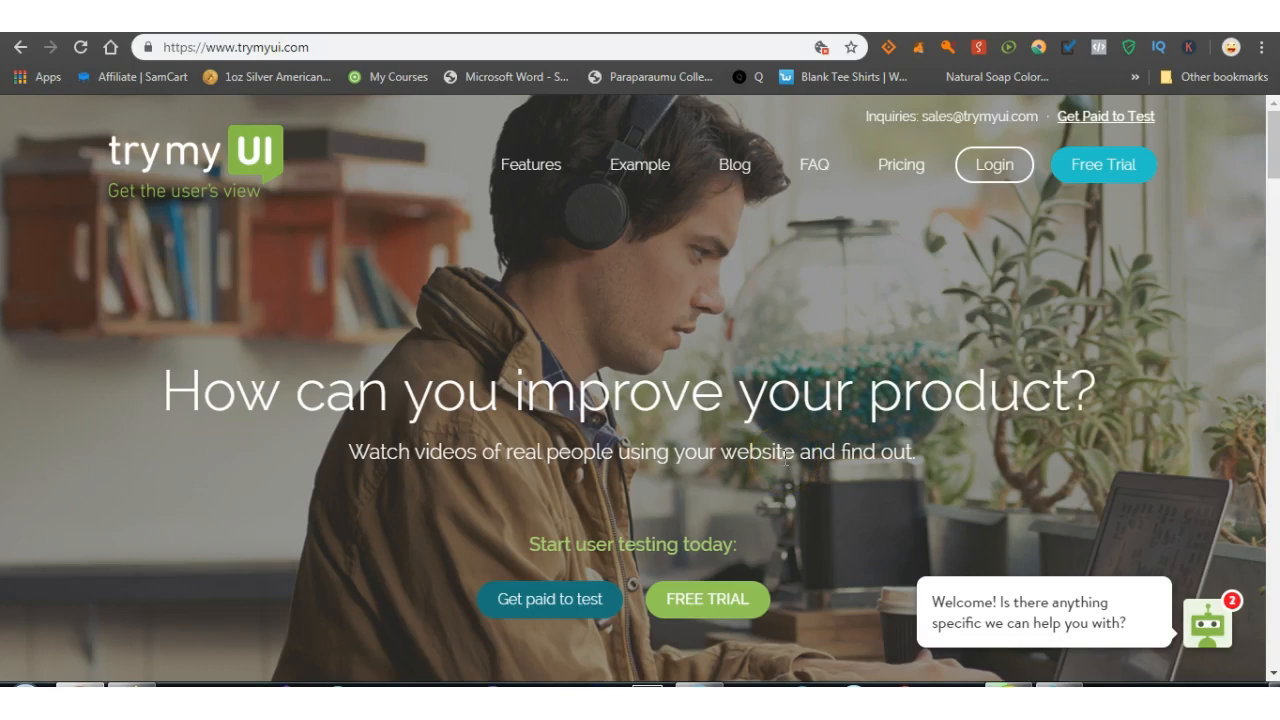
mouse_move(1170, 270)
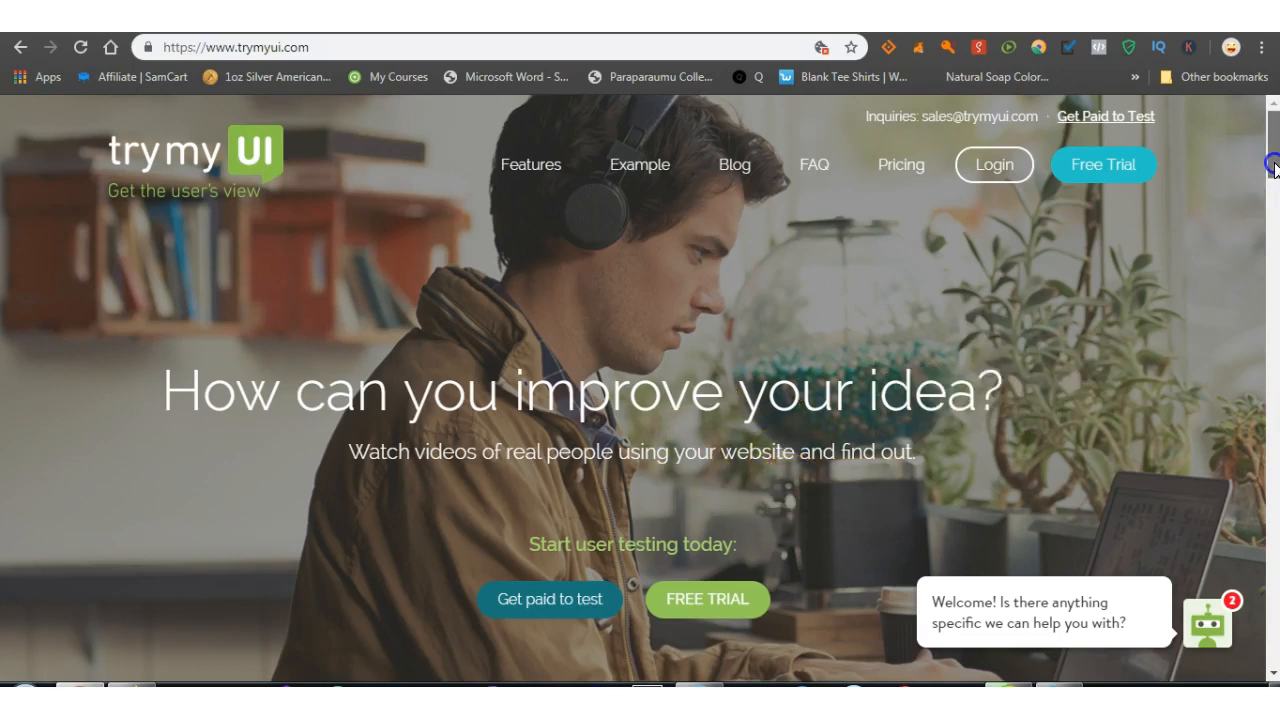
scroll(down, 3)
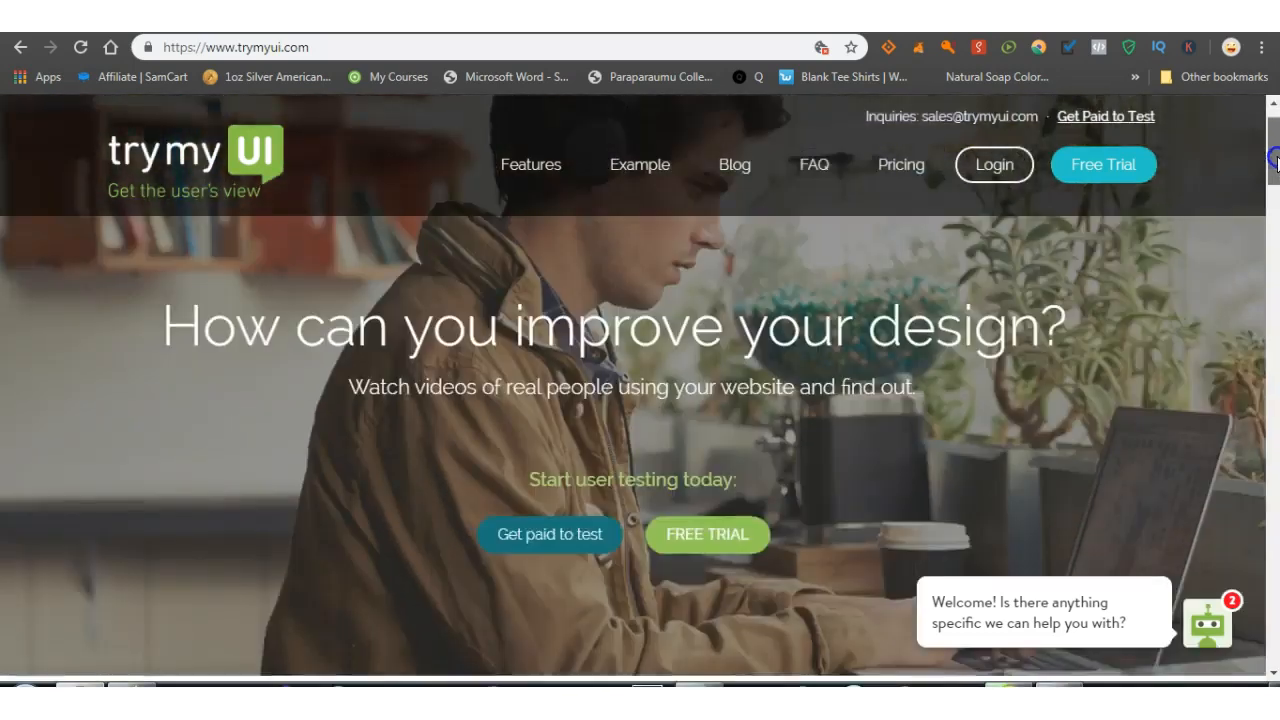
scroll(down, 3)
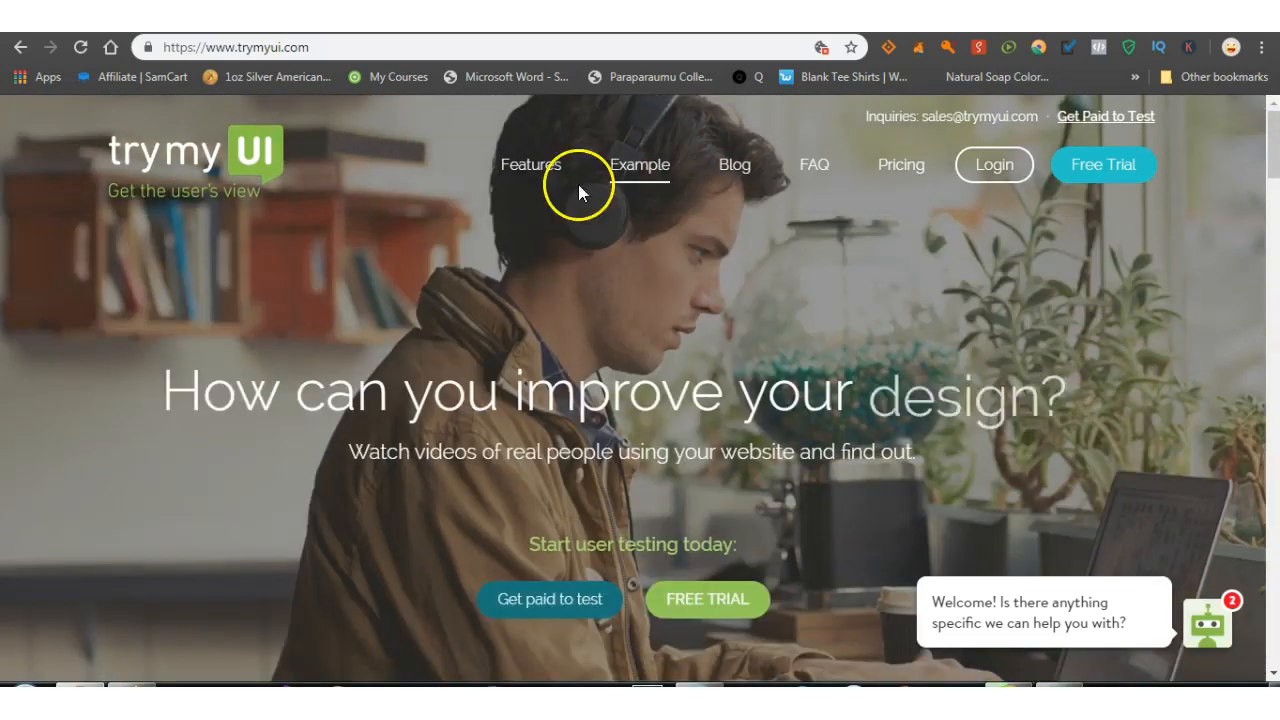
mouse_move(496, 60)
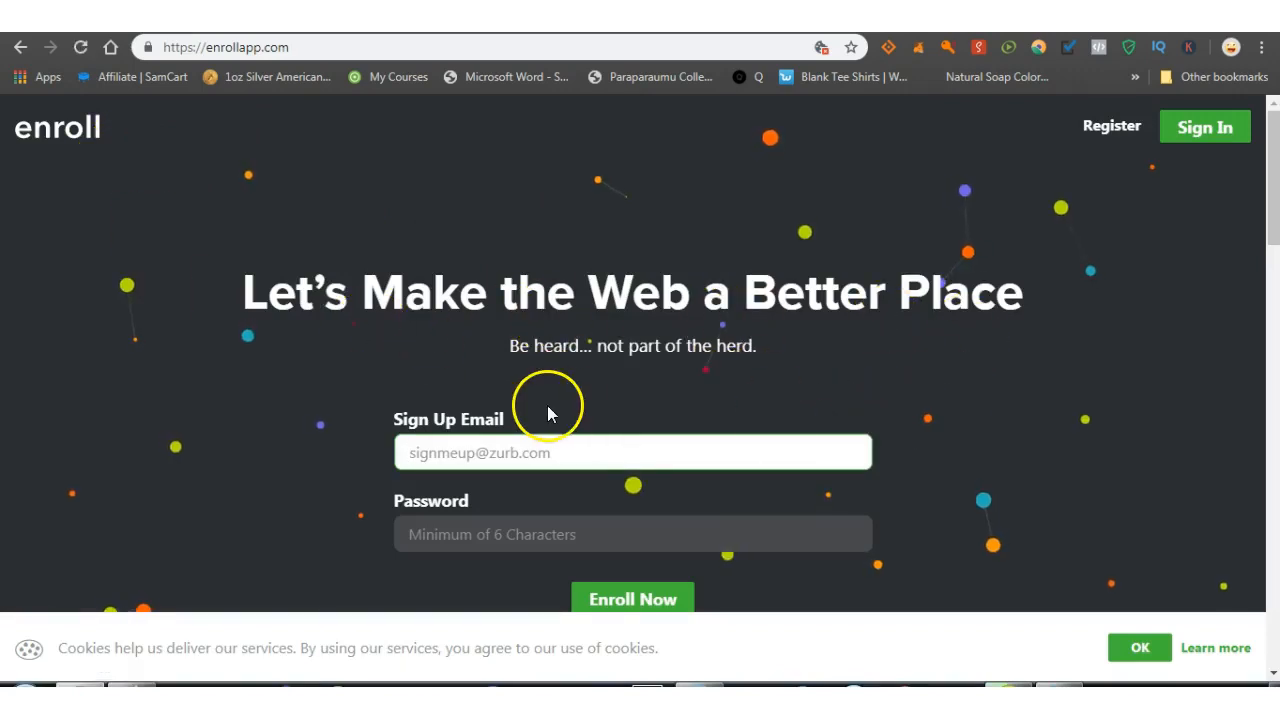
- Focus the Sign Up Email field, view the 'Be The First' and 'Take Tests Anywhere' sections, and return to the banner
click(632, 452)
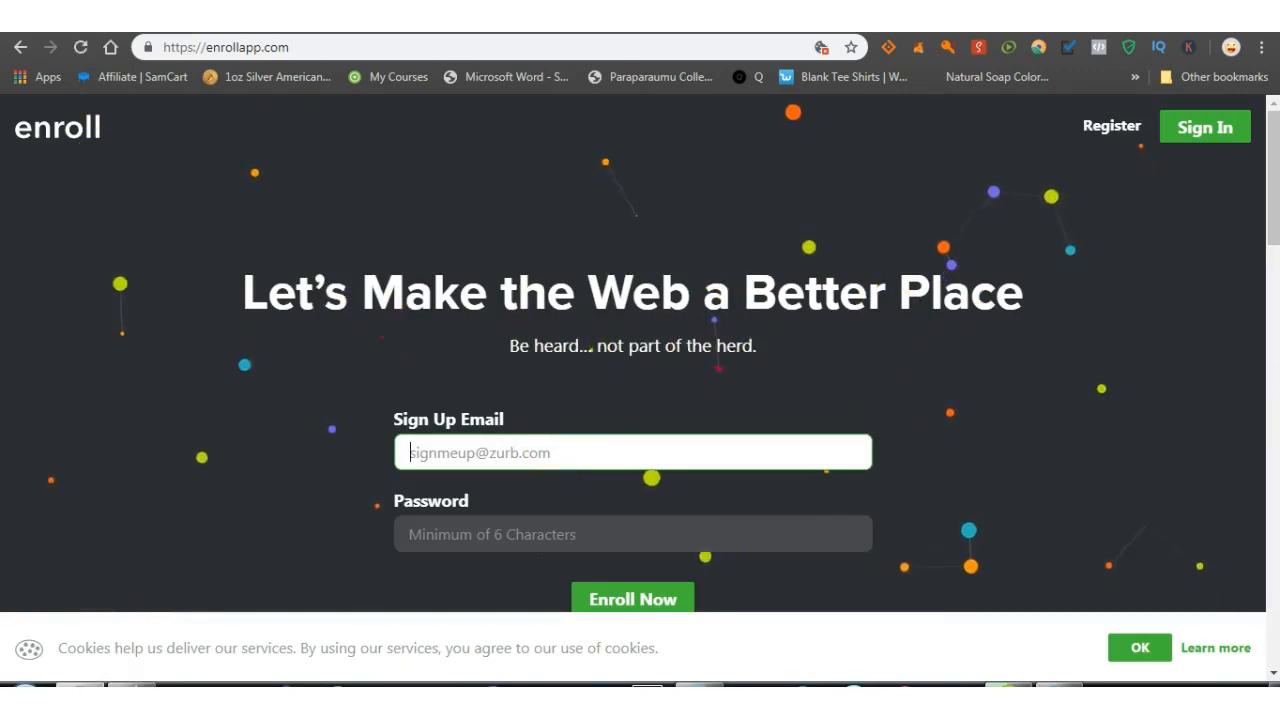
scroll(down, 3)
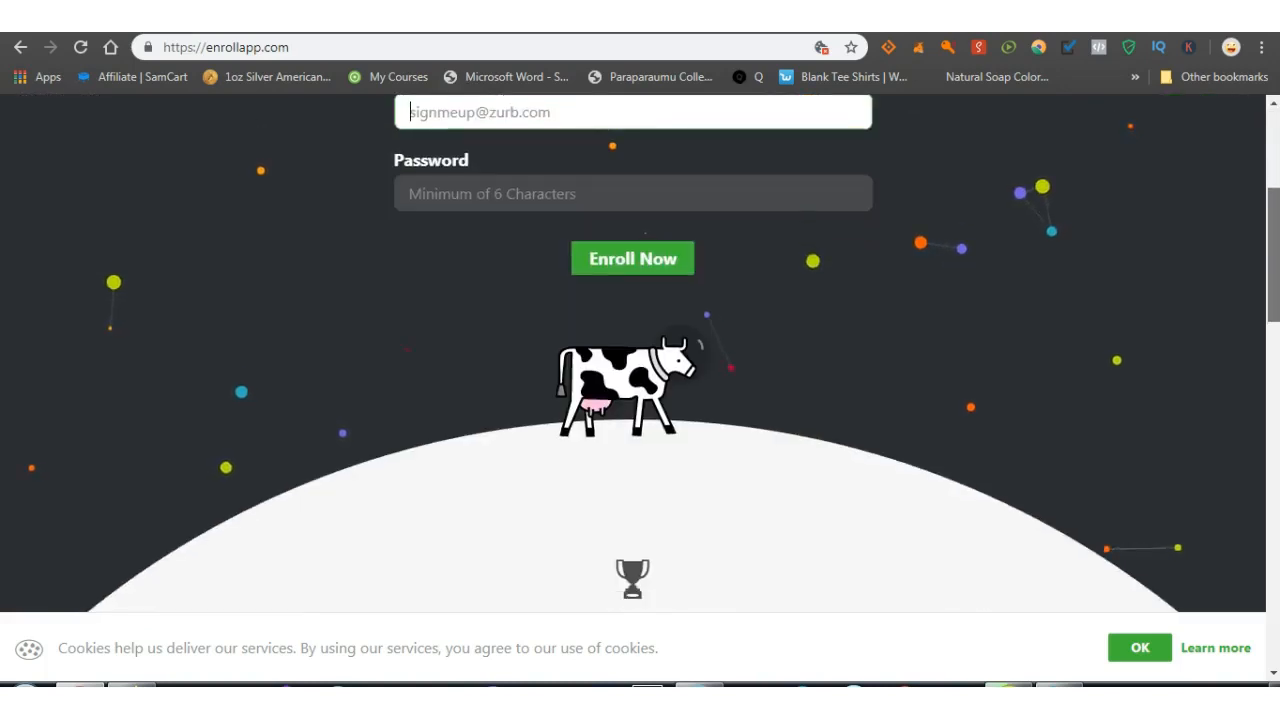
scroll(down, 3)
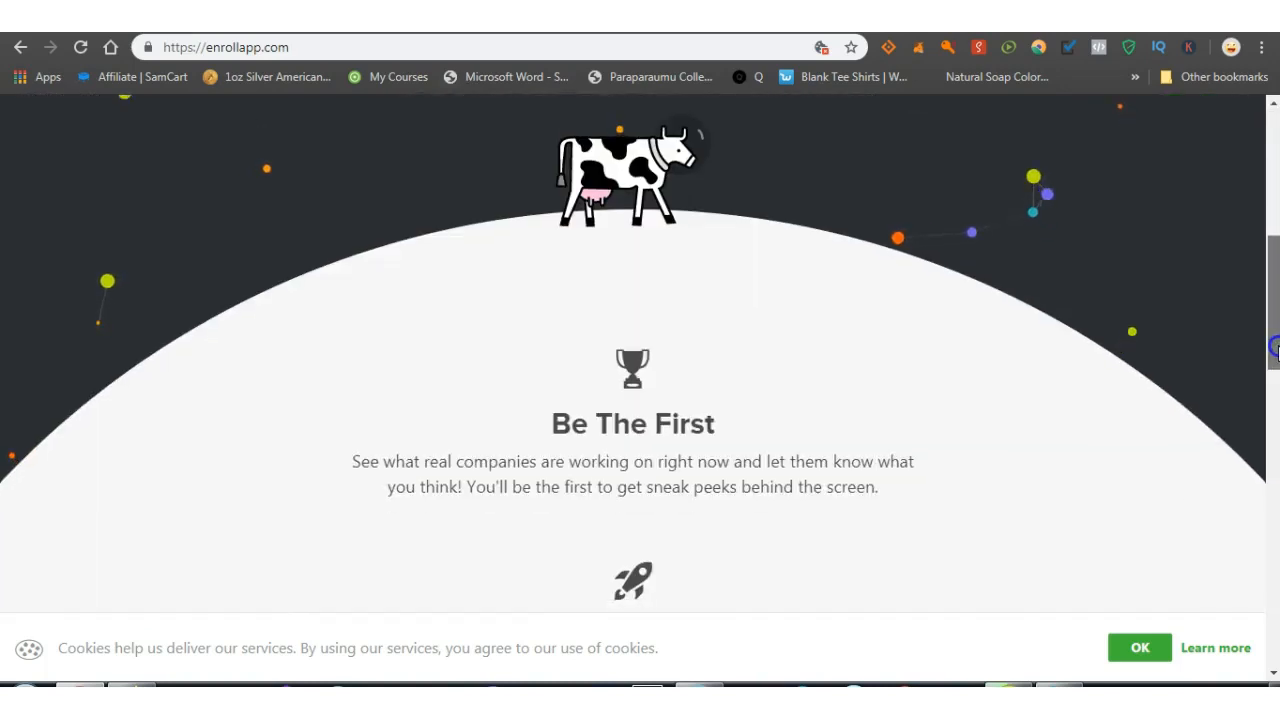
scroll(down, 3)
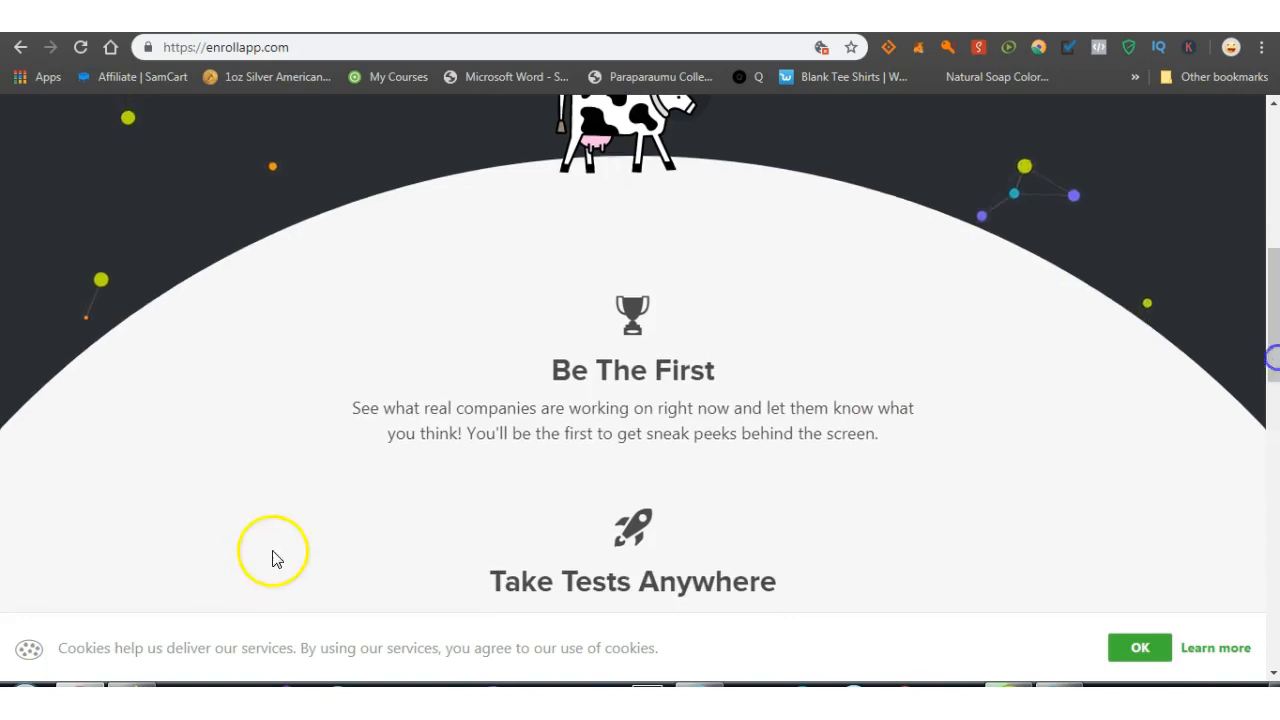
mouse_move(896, 414)
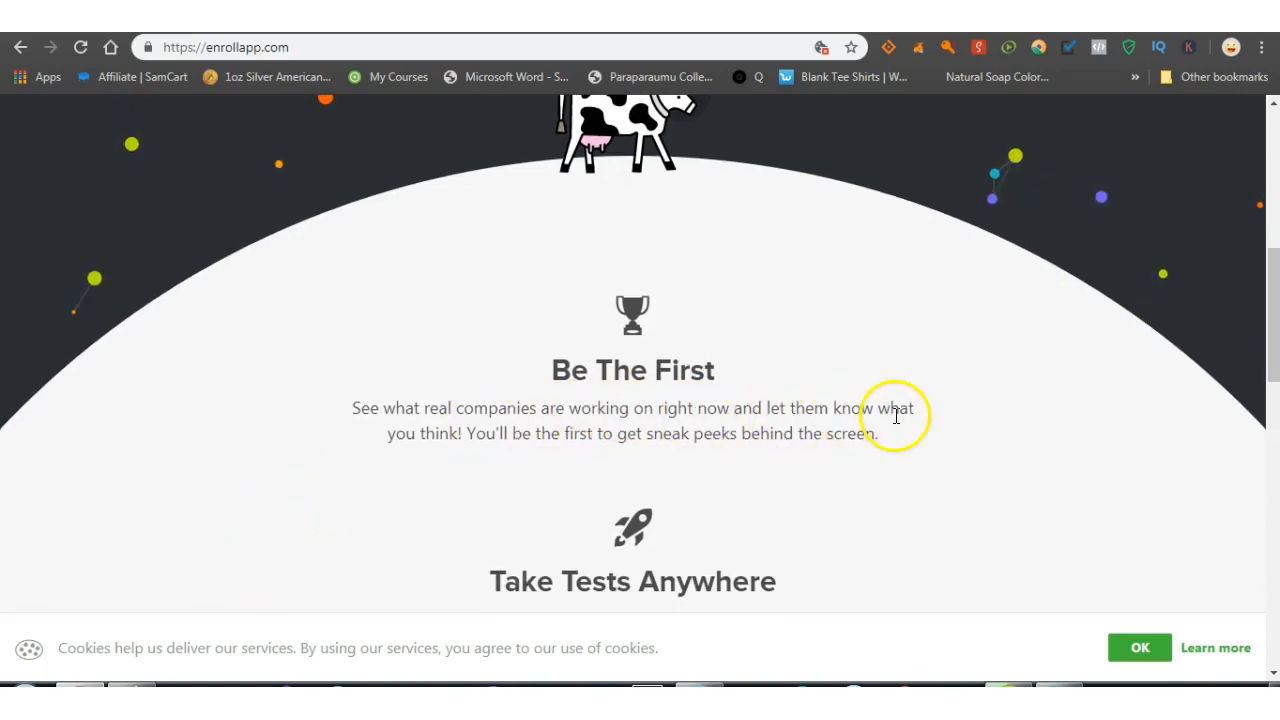
mouse_move(770, 458)
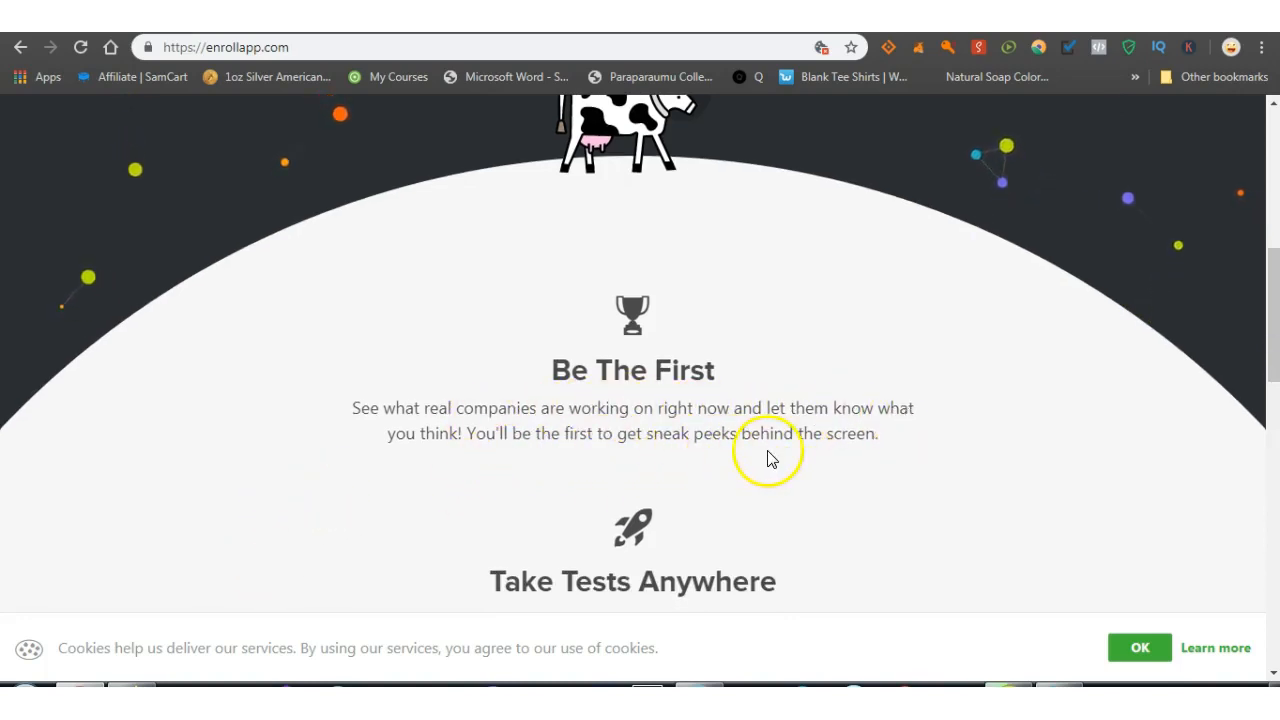
mouse_move(710, 370)
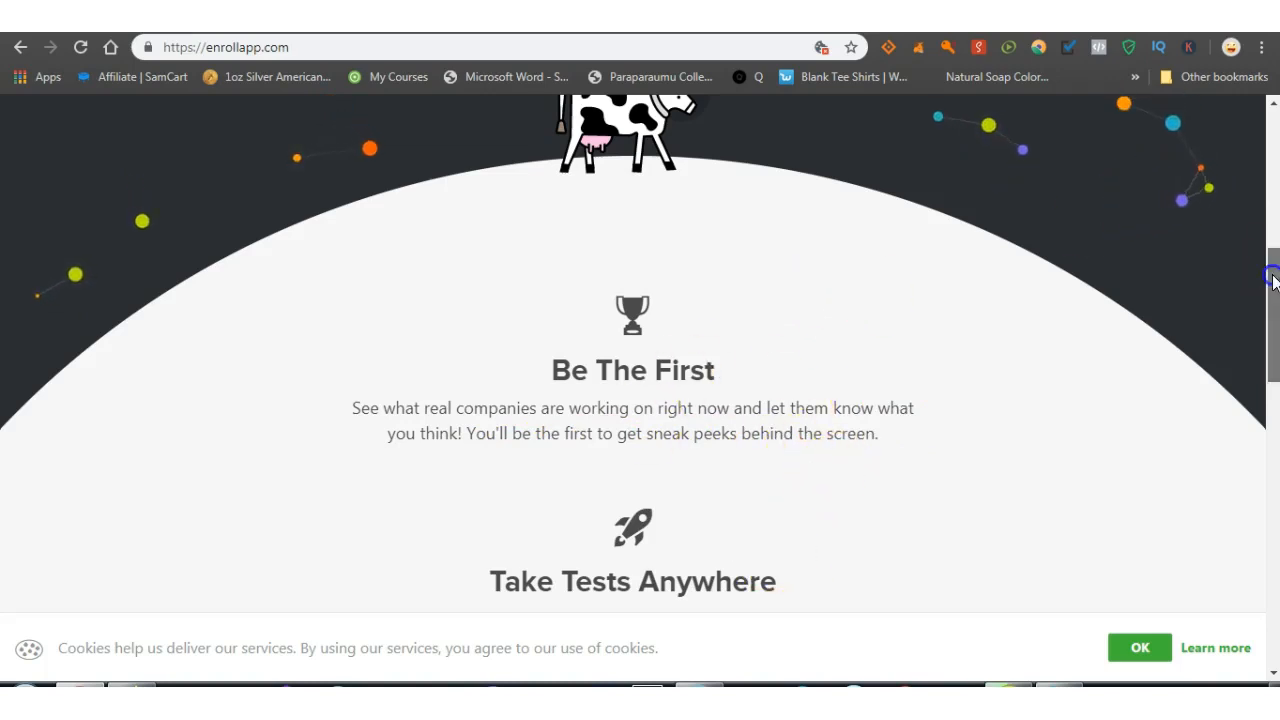
scroll(up, 3)
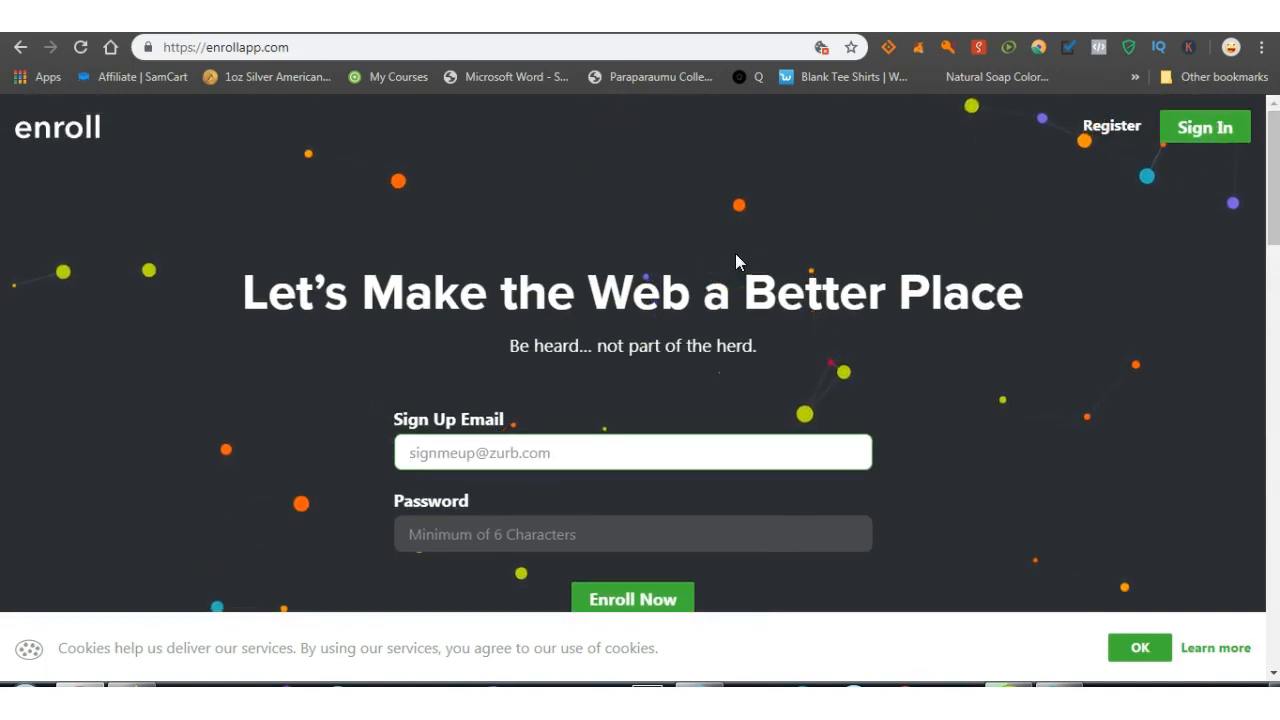
mouse_move(118, 178)
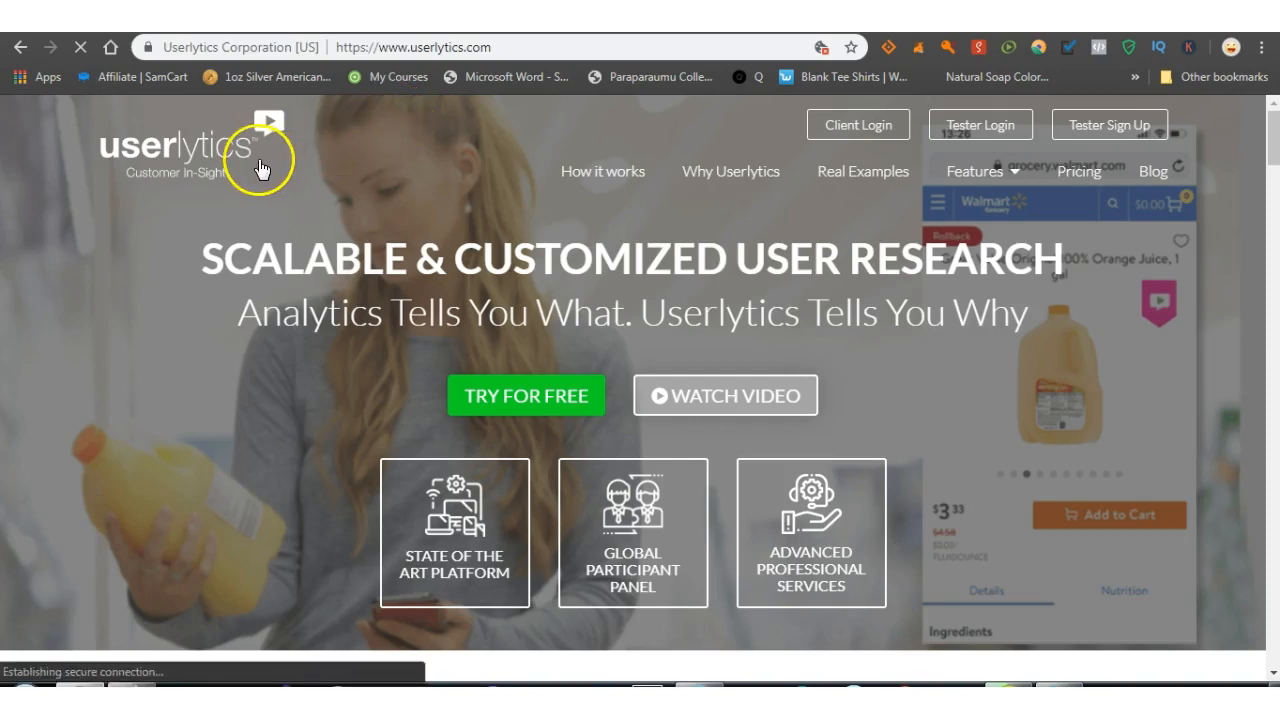
mouse_move(1080, 136)
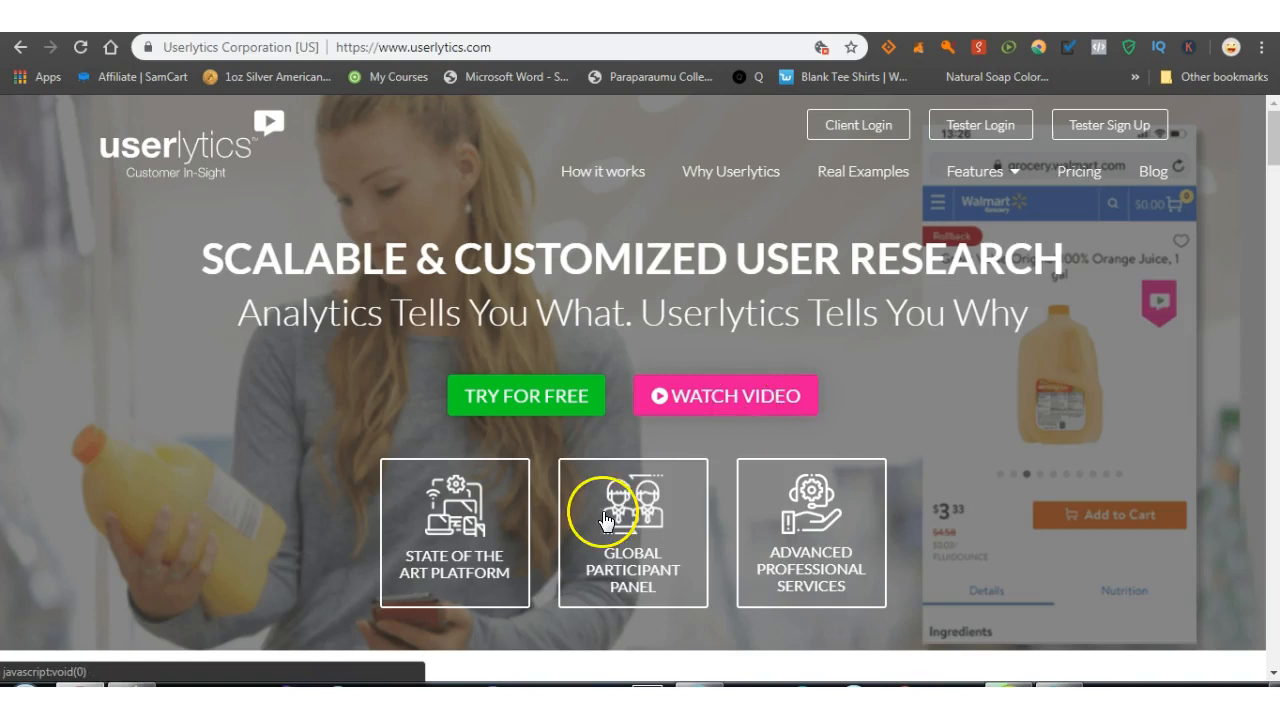
mouse_move(632, 608)
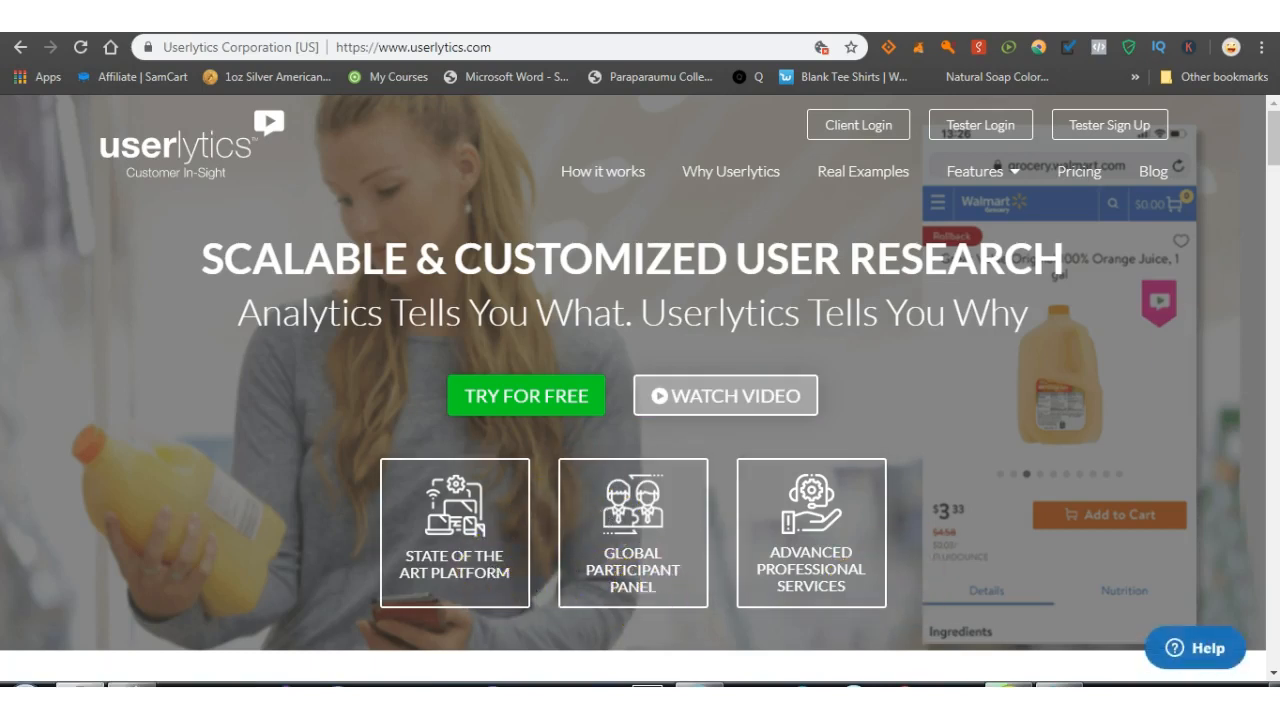
- Scroll through Userlytics' insights, How It Works, features and client logos, then return to the top banner
scroll(down, 3)
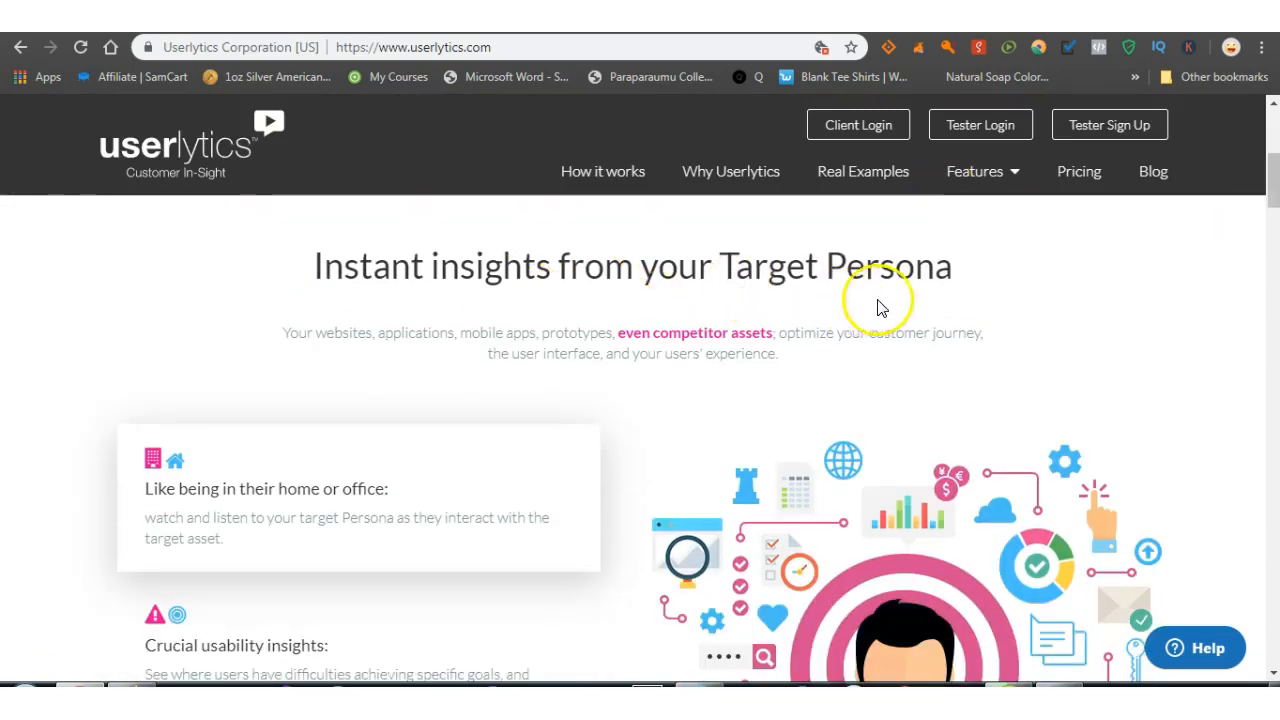
mouse_move(1270, 196)
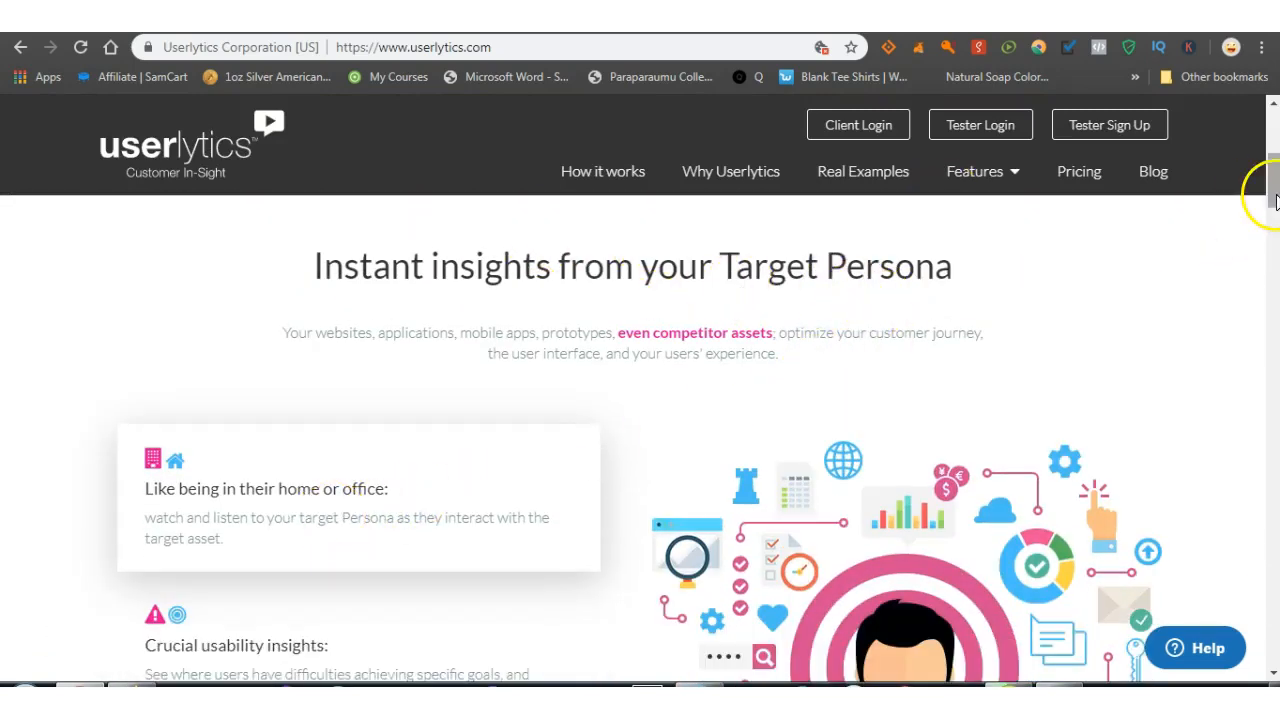
scroll(up, 3)
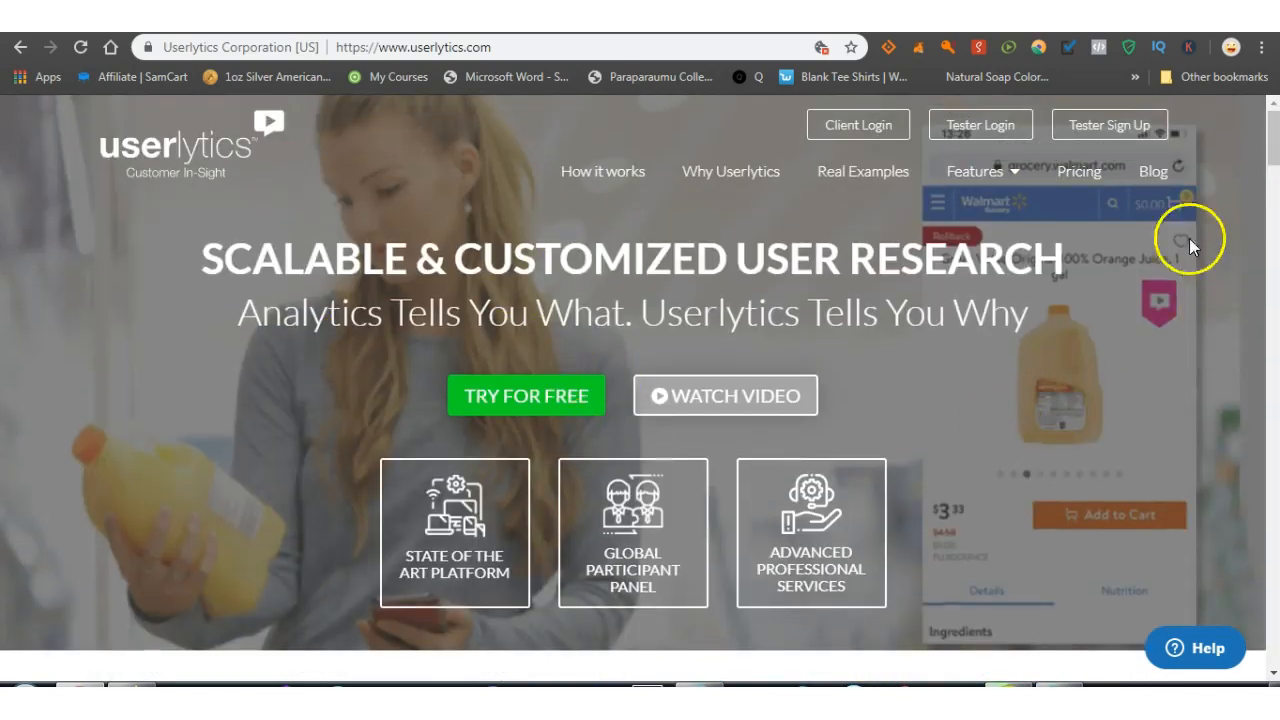
scroll(down, 3)
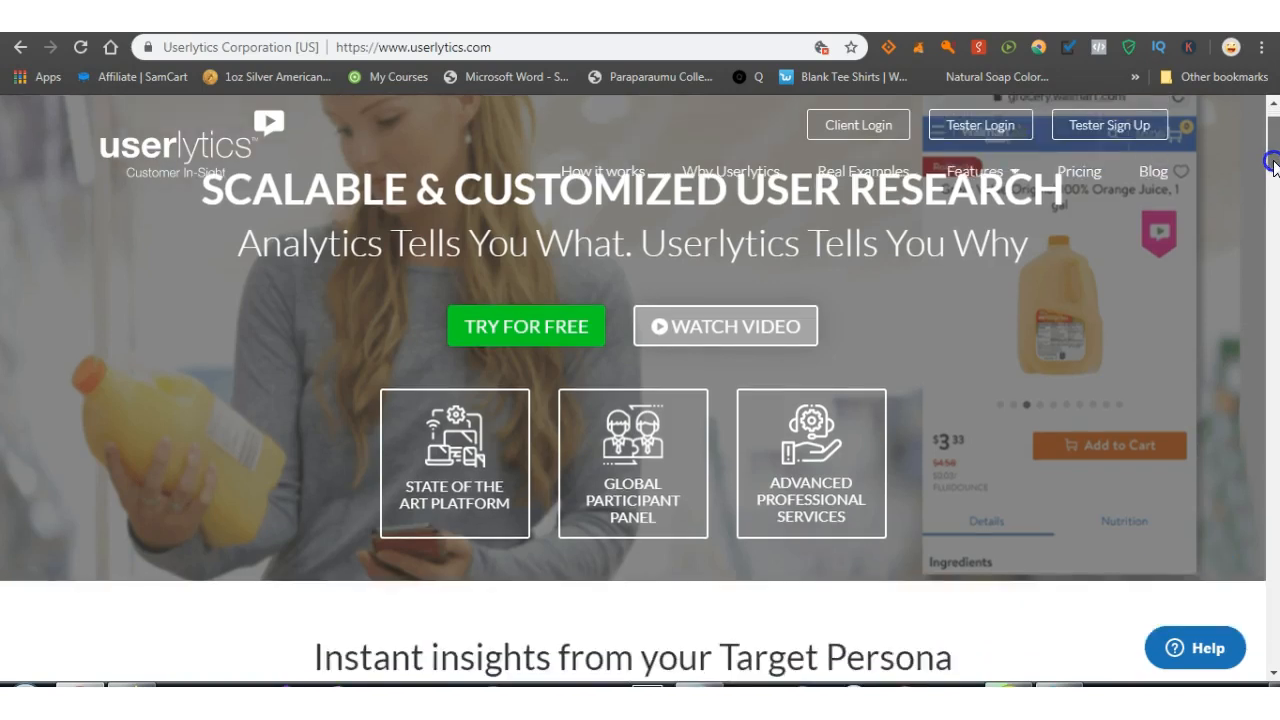
scroll(down, 3)
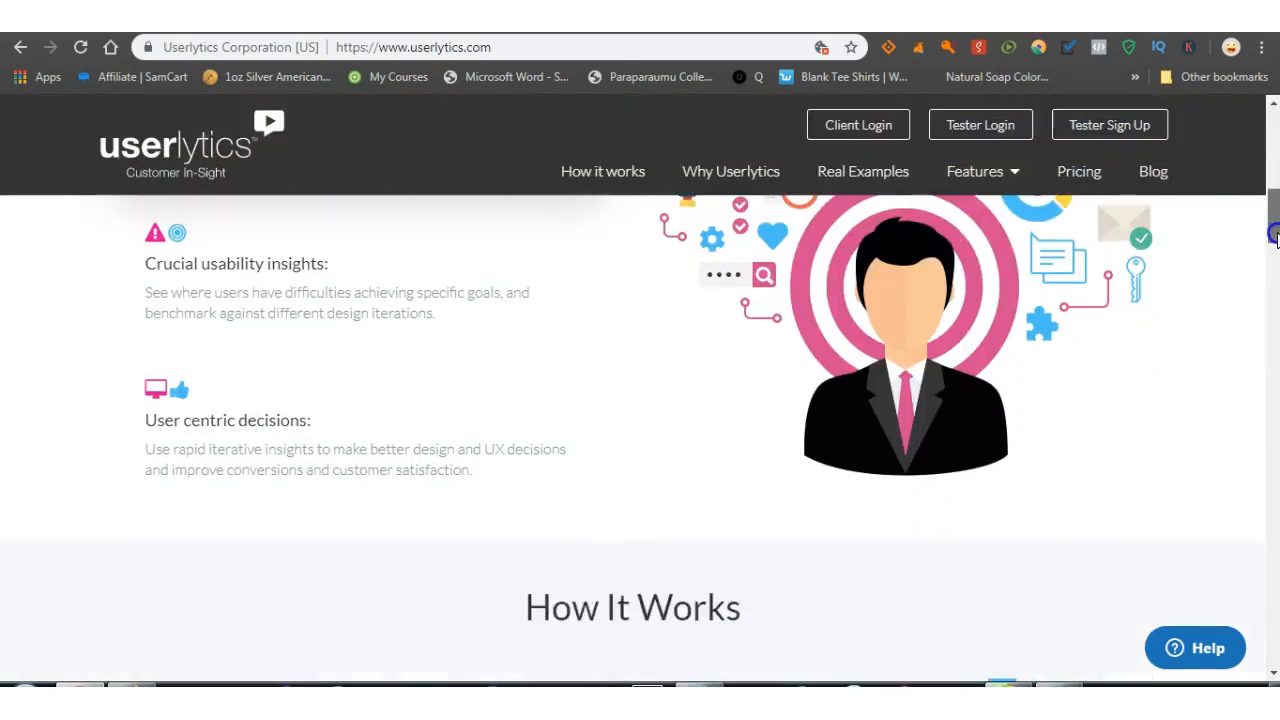
scroll(down, 3)
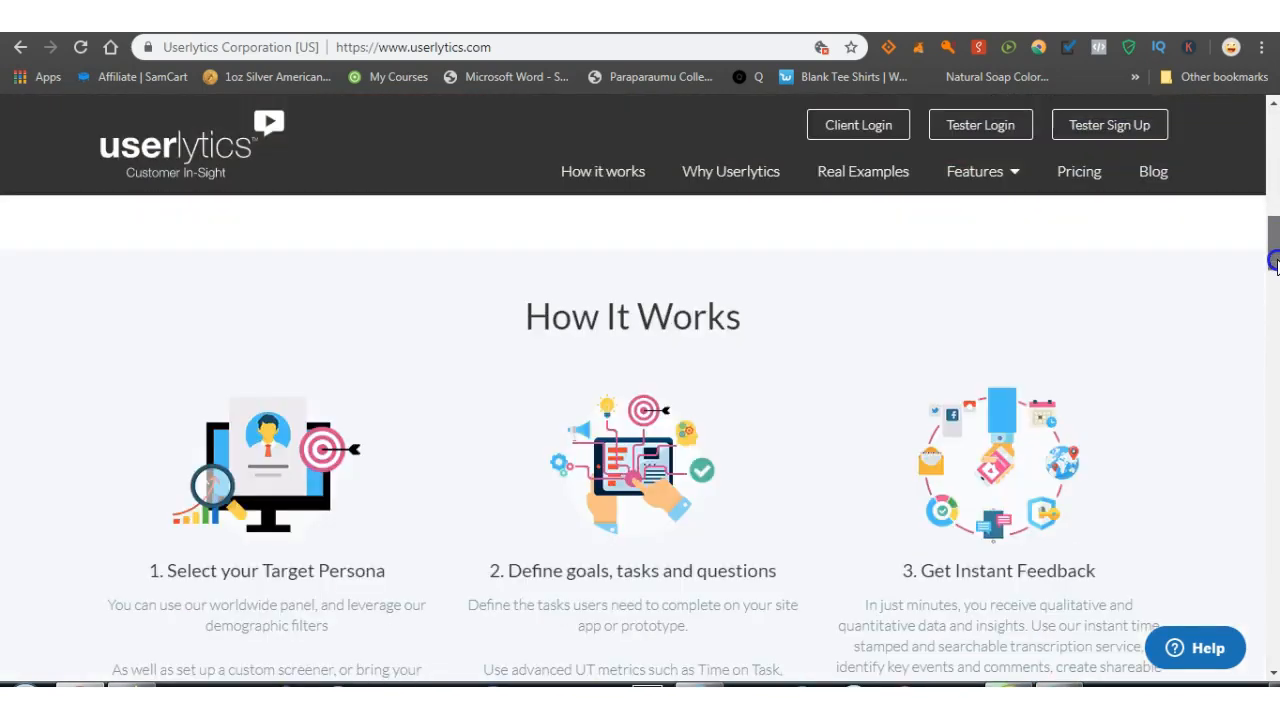
scroll(down, 3)
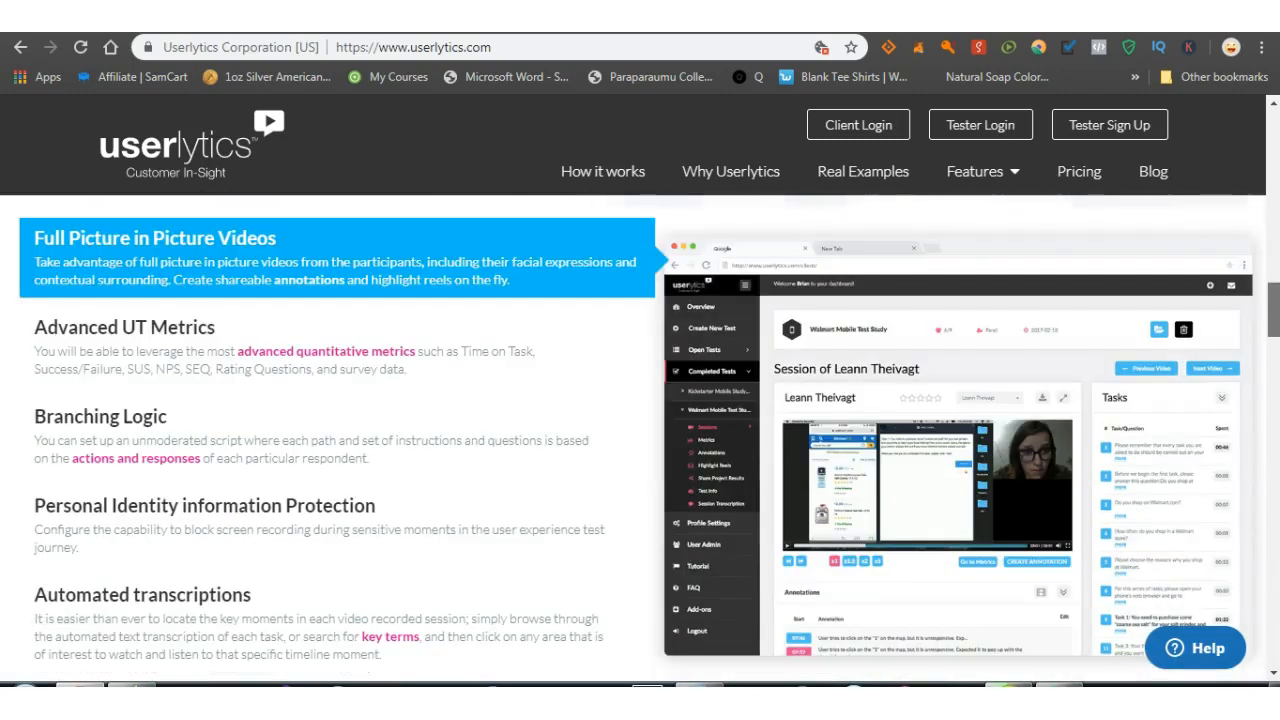
scroll(down, 3)
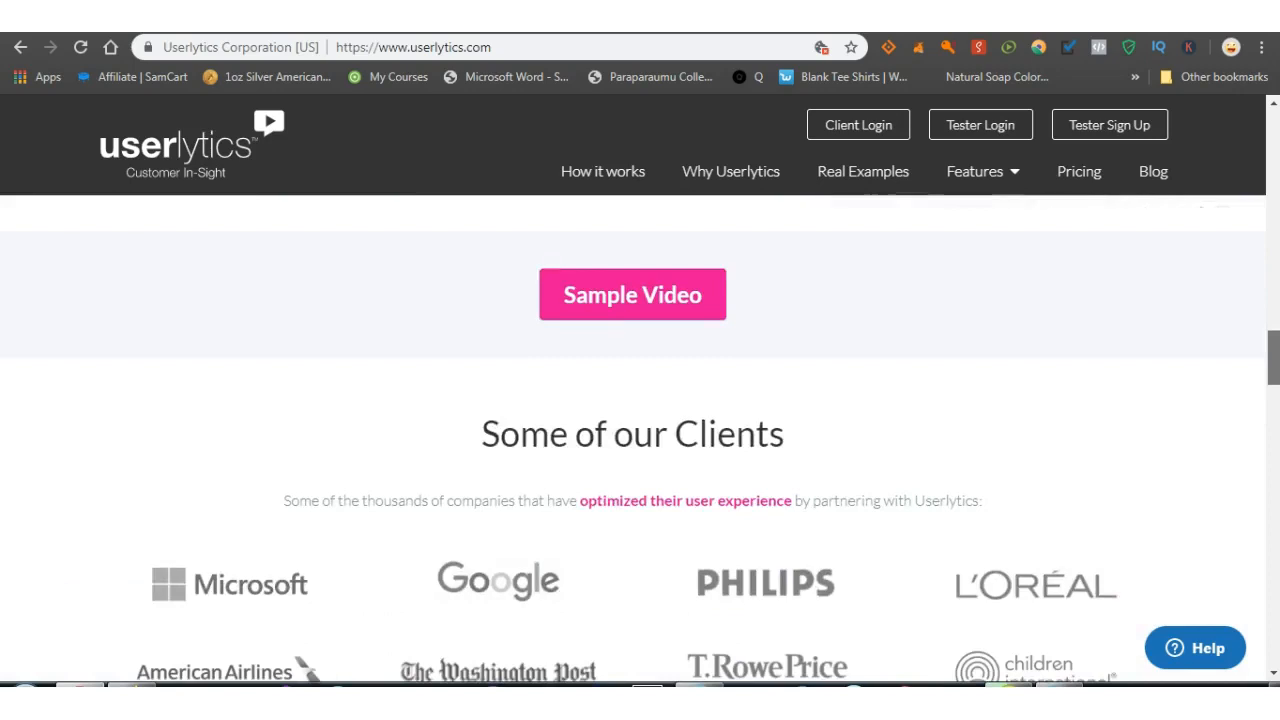
scroll(down, 3)
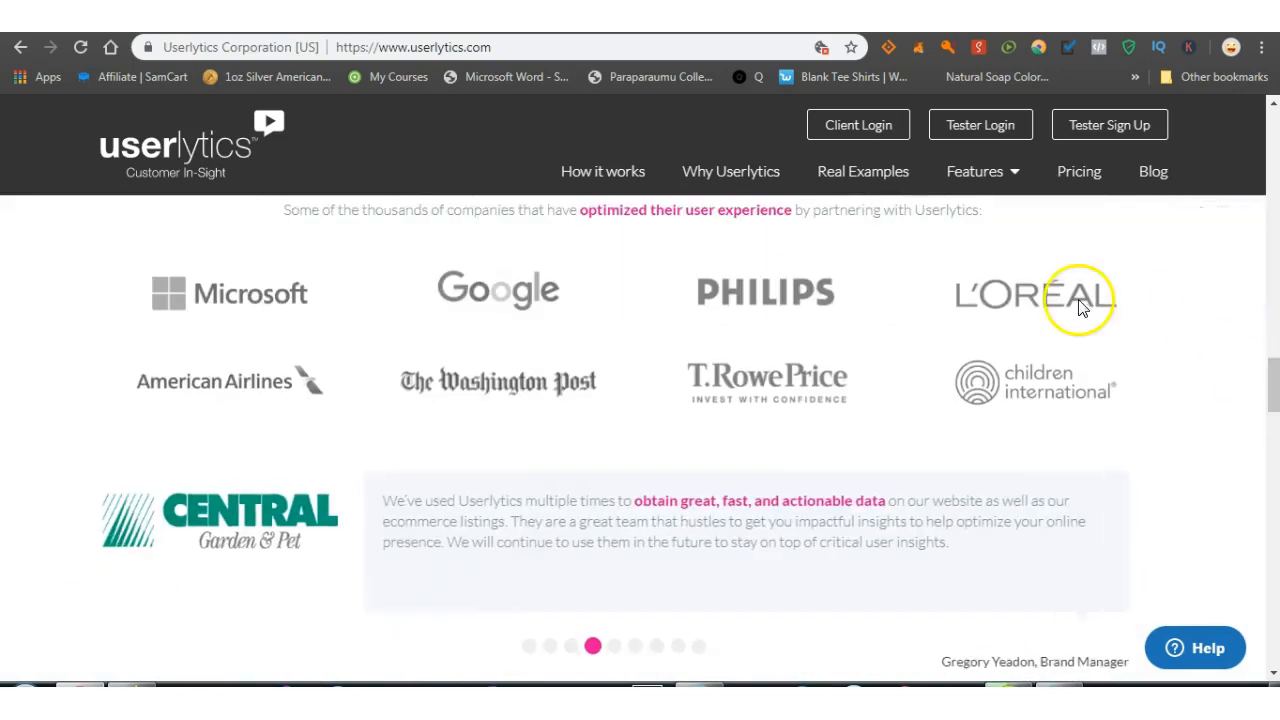
mouse_move(230, 290)
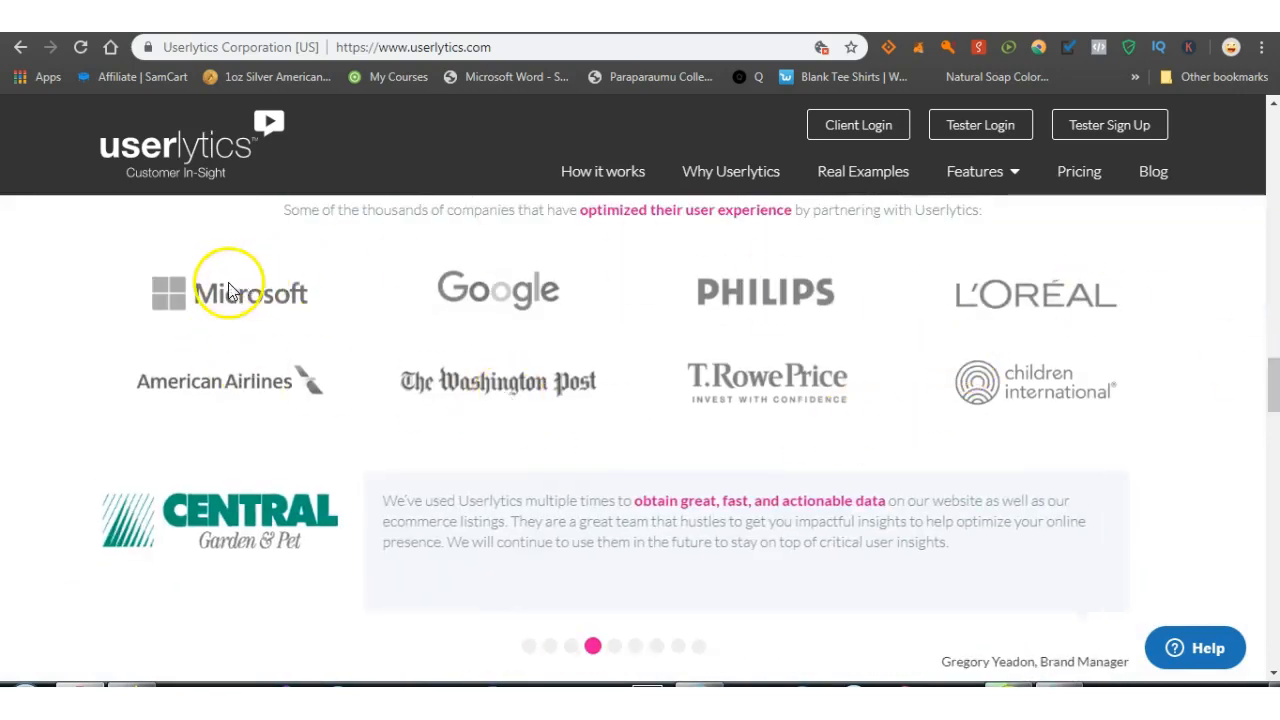
mouse_move(1080, 344)
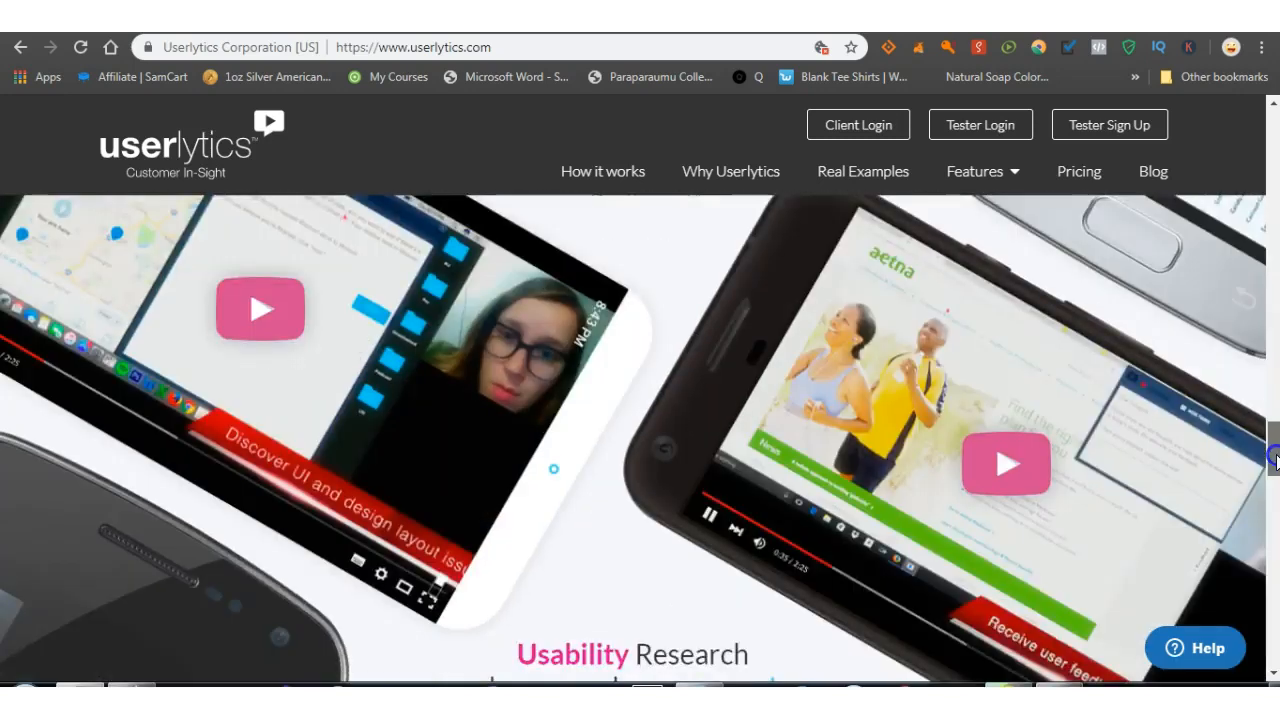
scroll(up, 3)
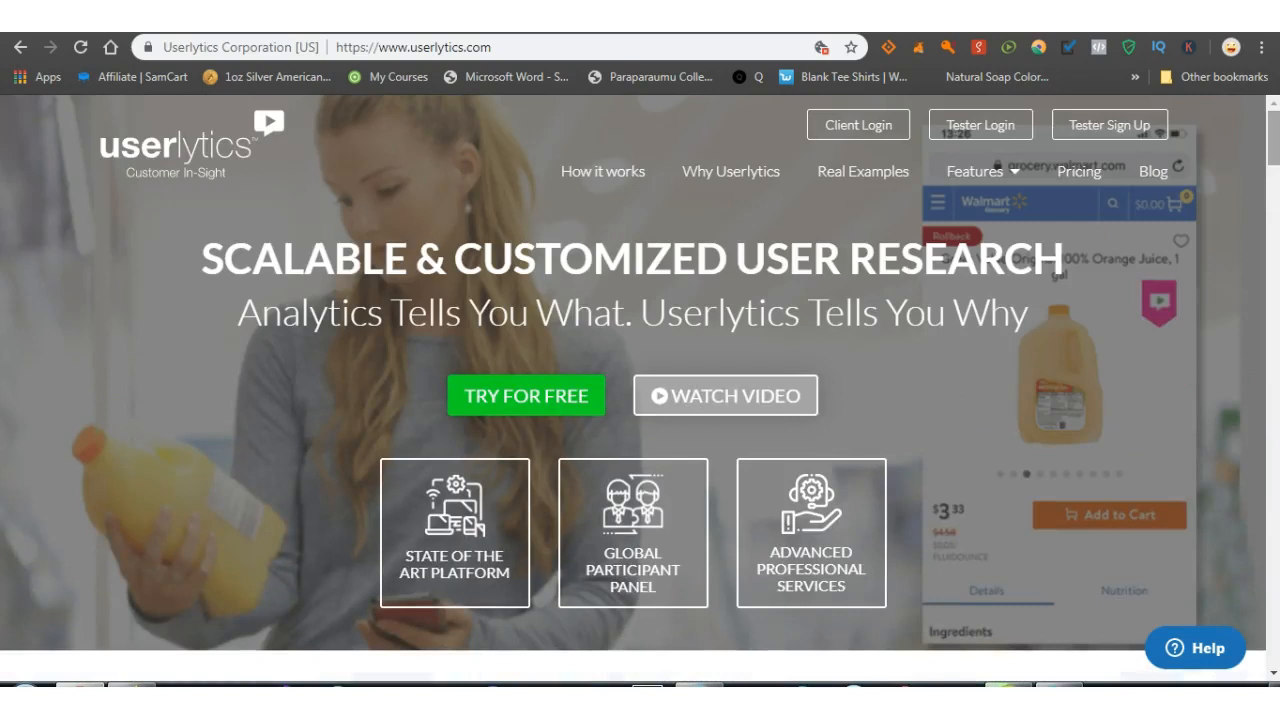
mouse_move(770, 128)
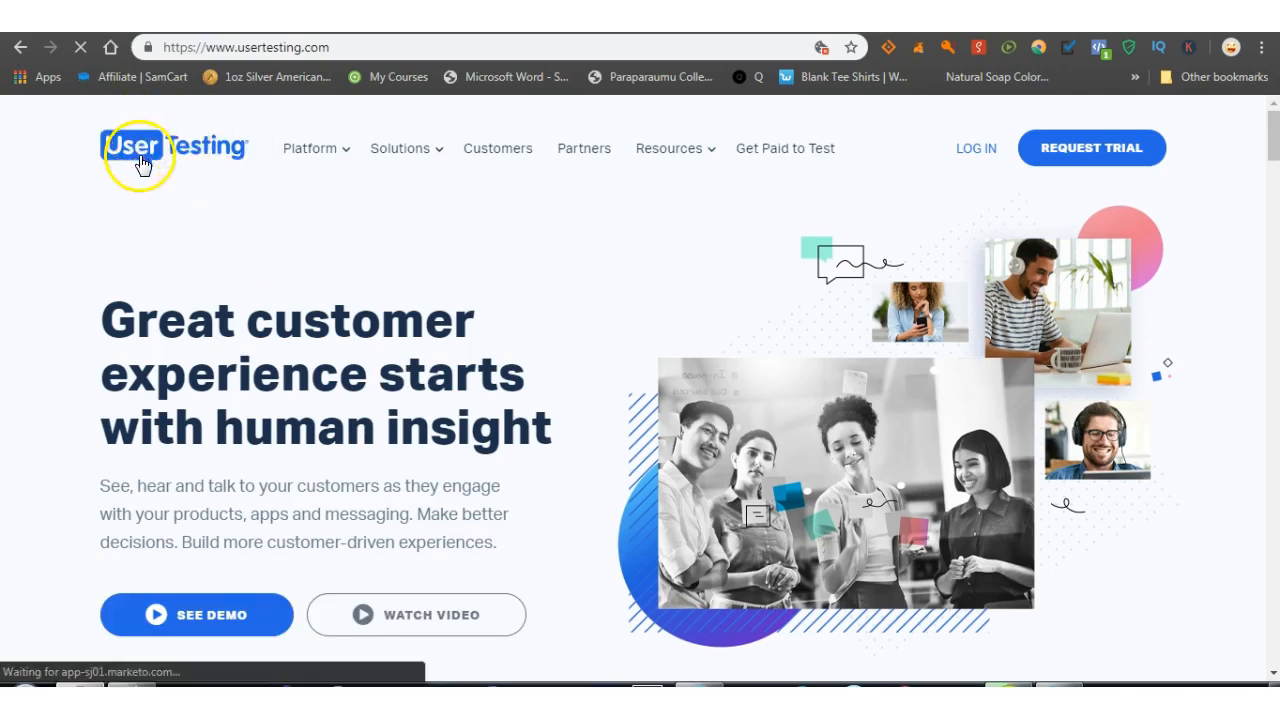
mouse_move(740, 240)
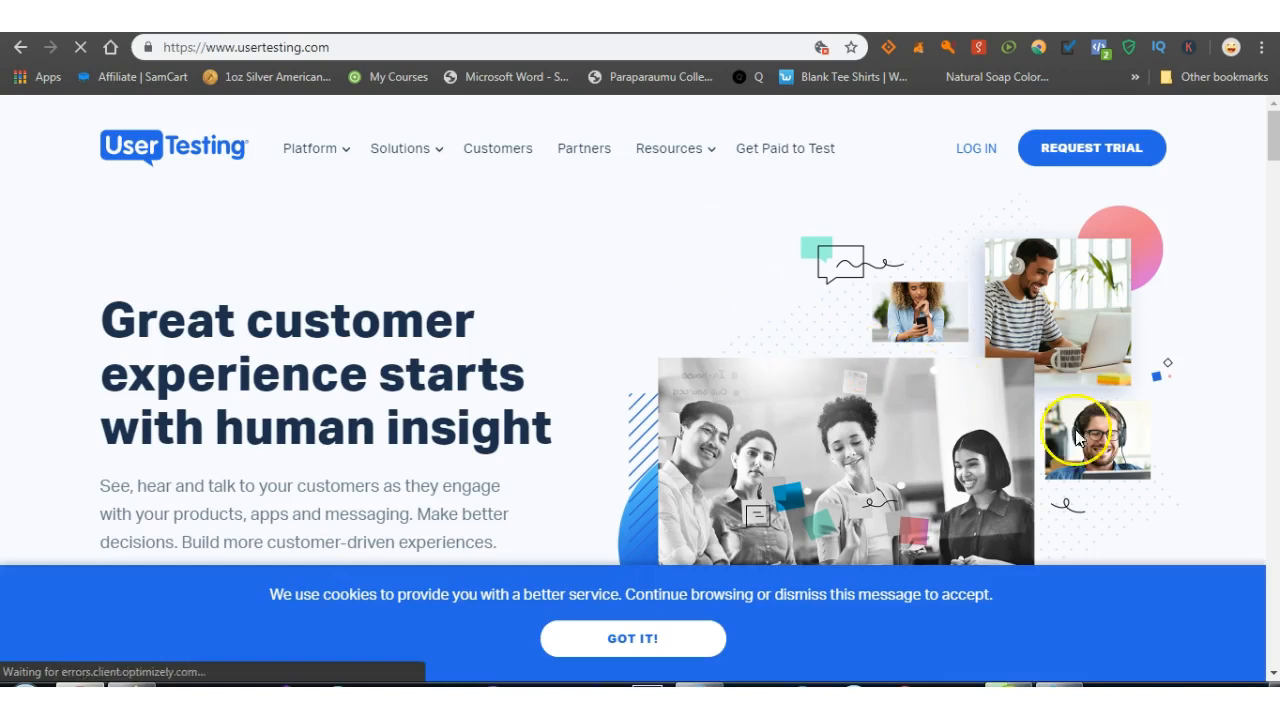
mouse_move(716, 248)
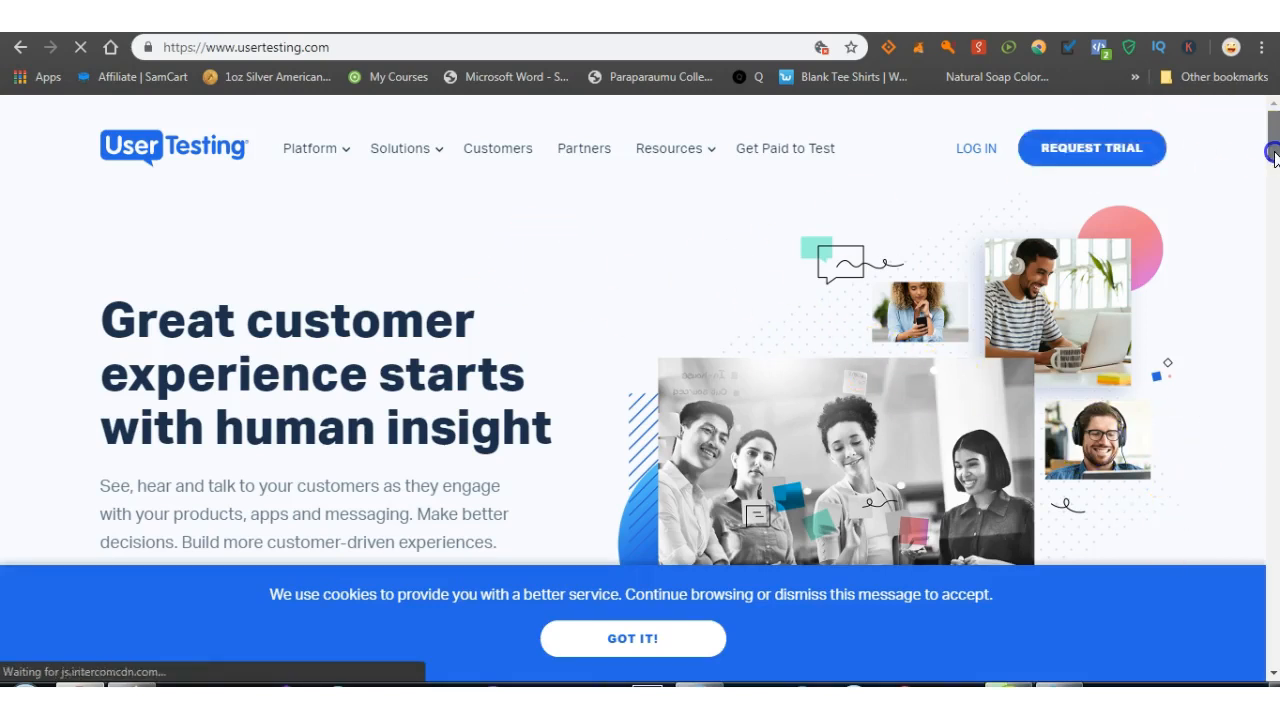
- Scroll slightly down the UserTesting customer-insight banner and back up
scroll(down, 3)
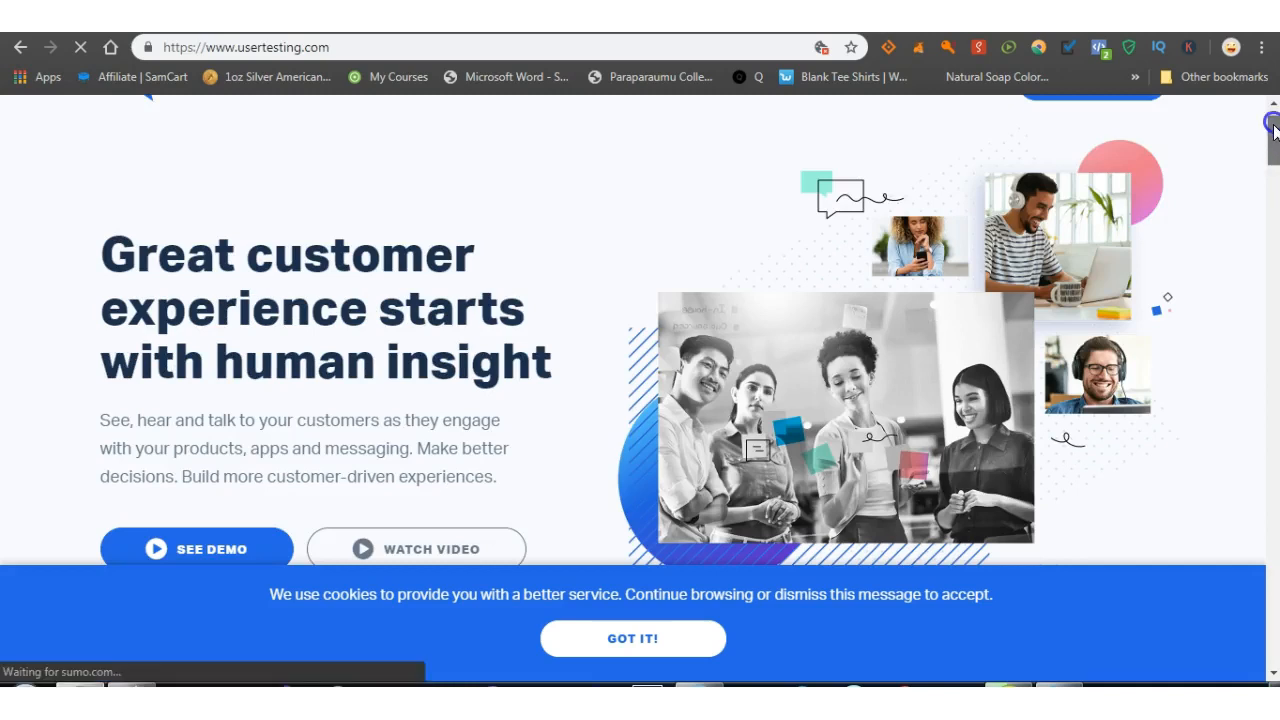
scroll(up, 3)
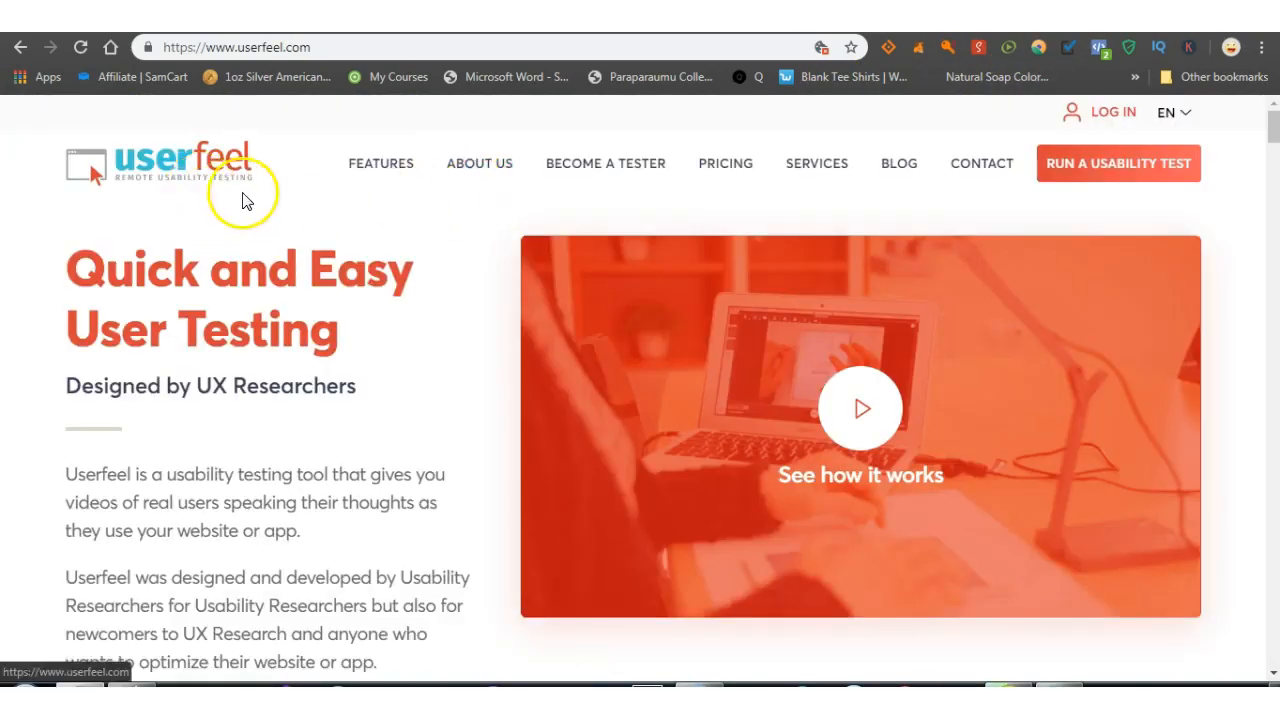
mouse_move(604, 164)
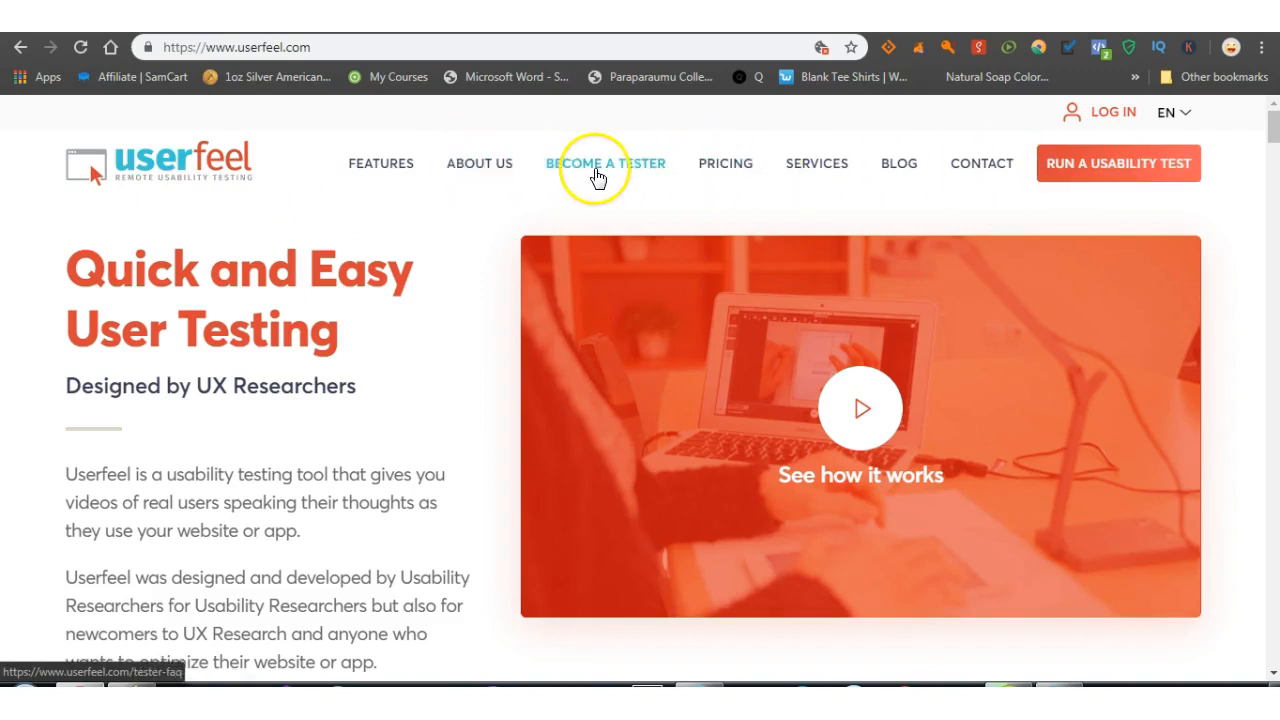
mouse_move(556, 444)
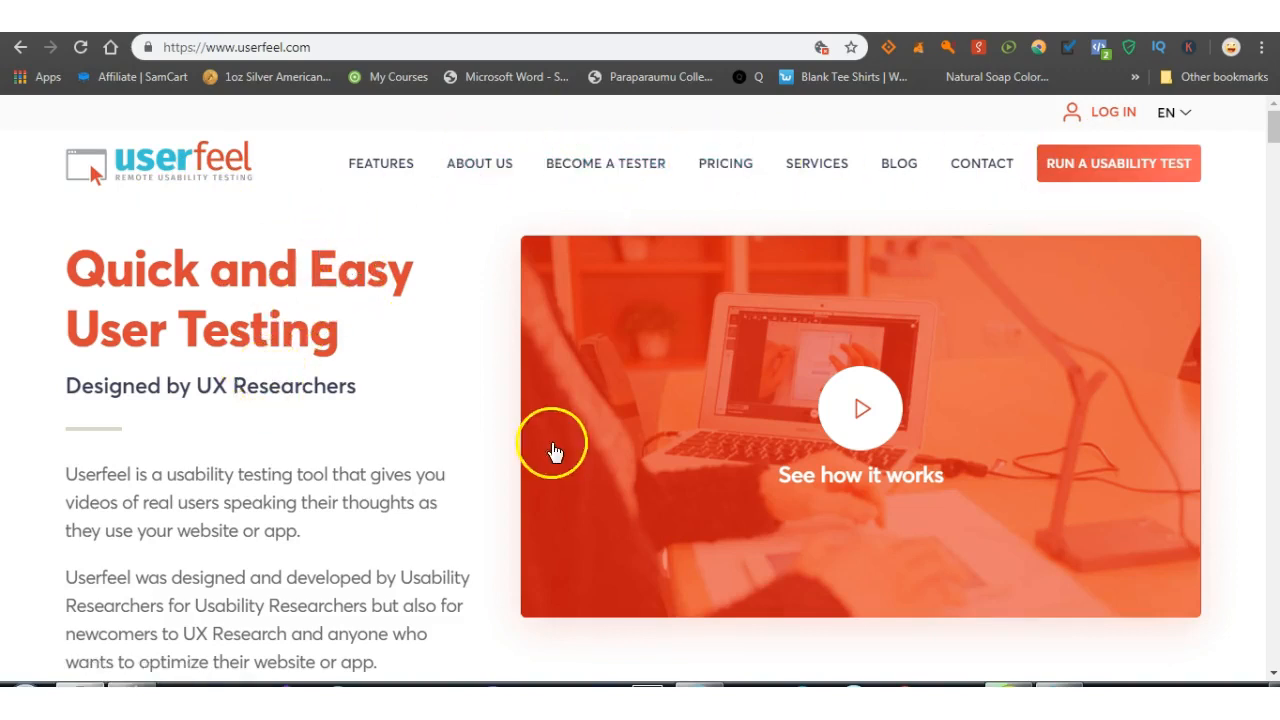
mouse_move(370, 42)
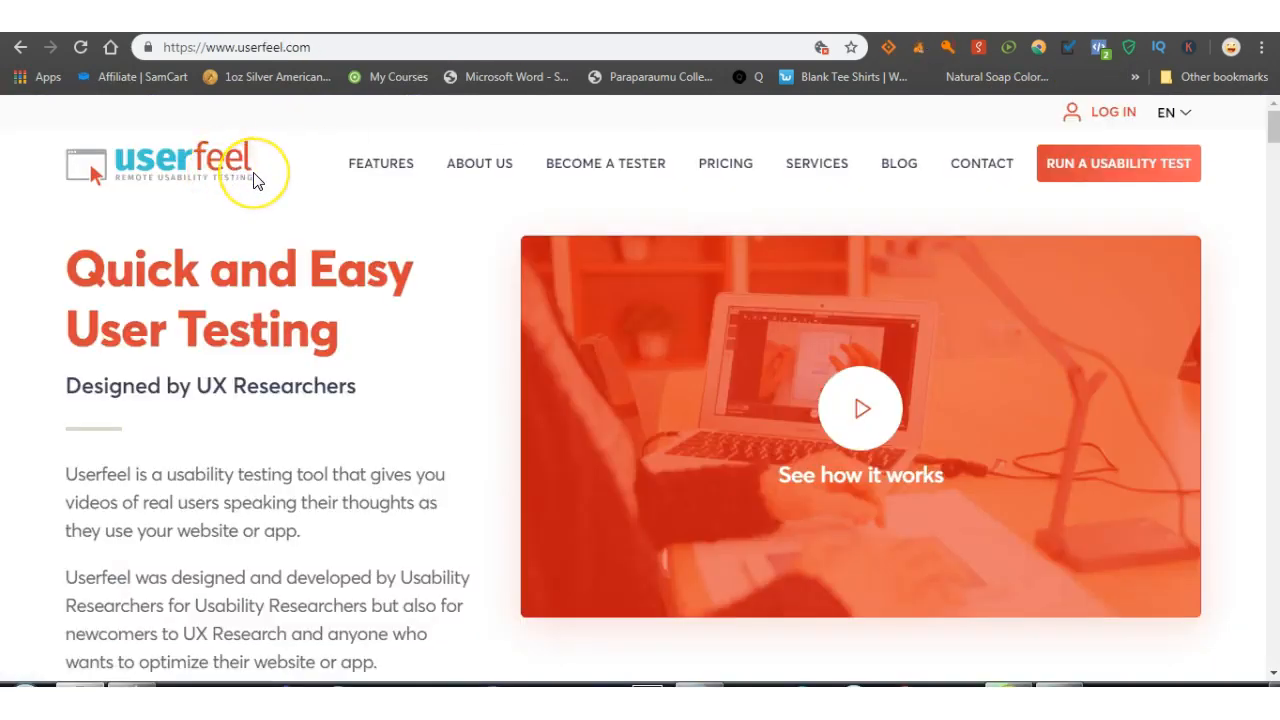
mouse_move(612, 150)
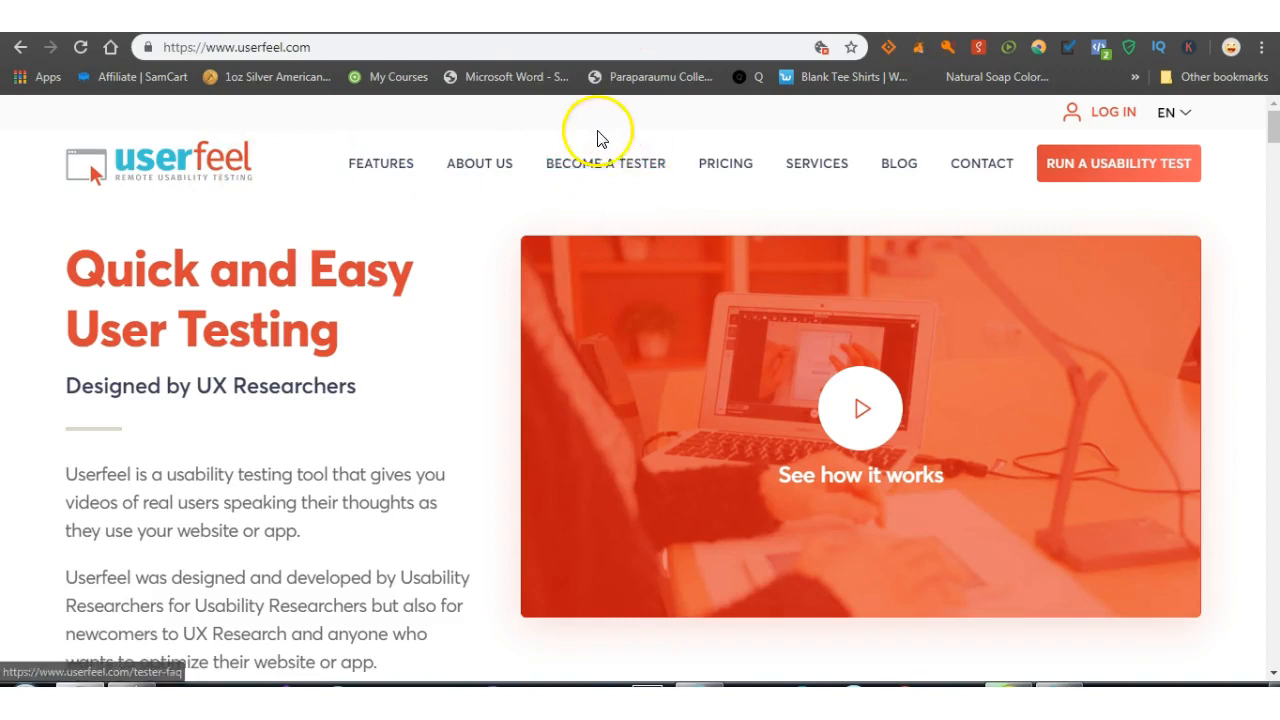
mouse_move(1044, 58)
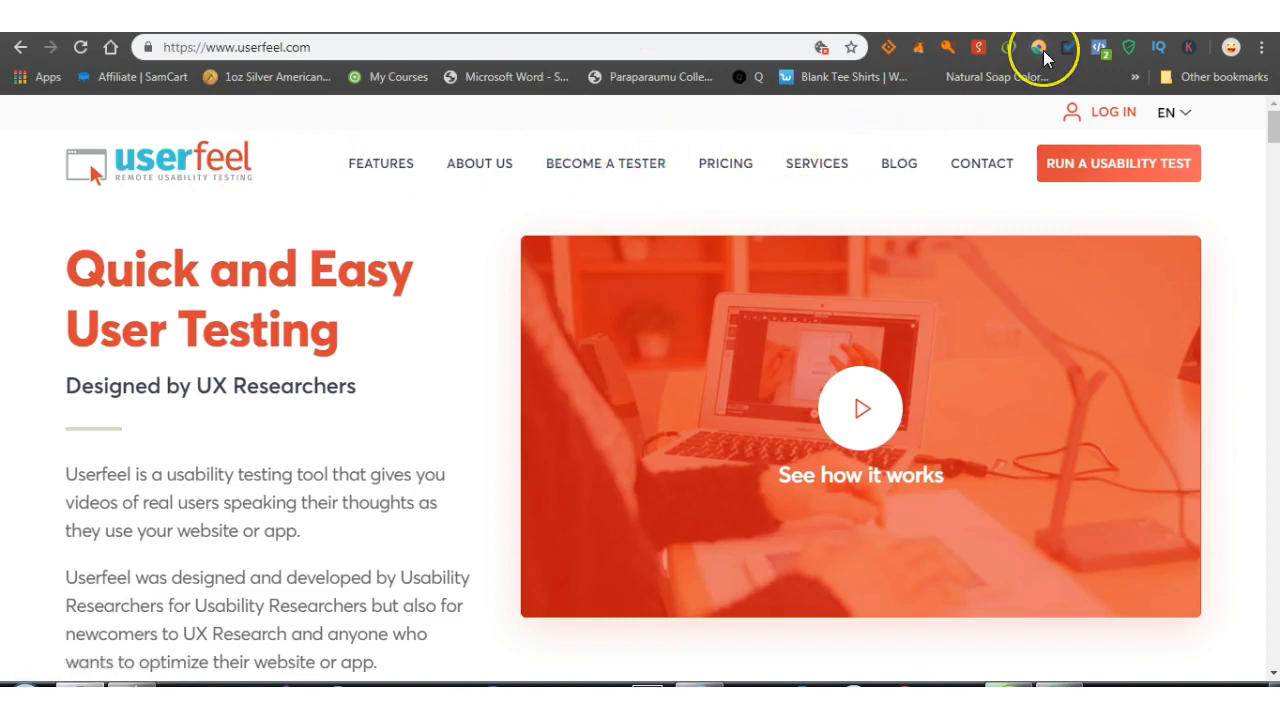
mouse_move(1040, 48)
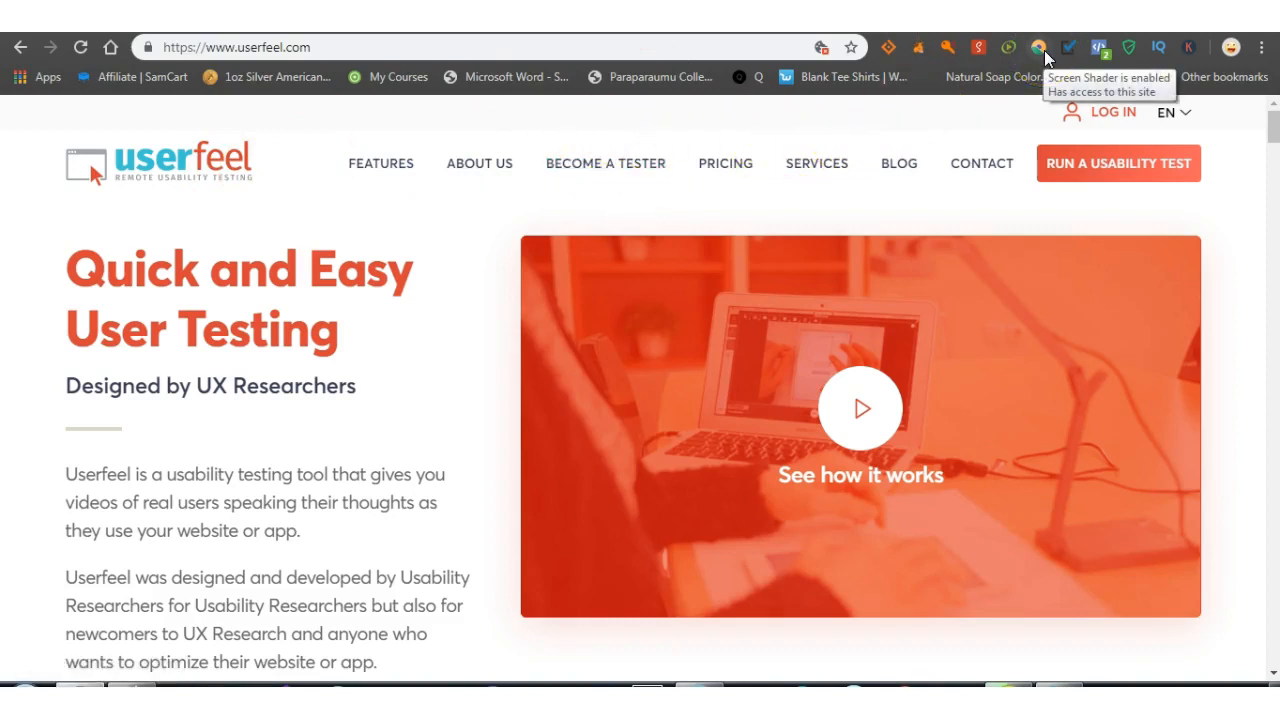
mouse_move(1050, 52)
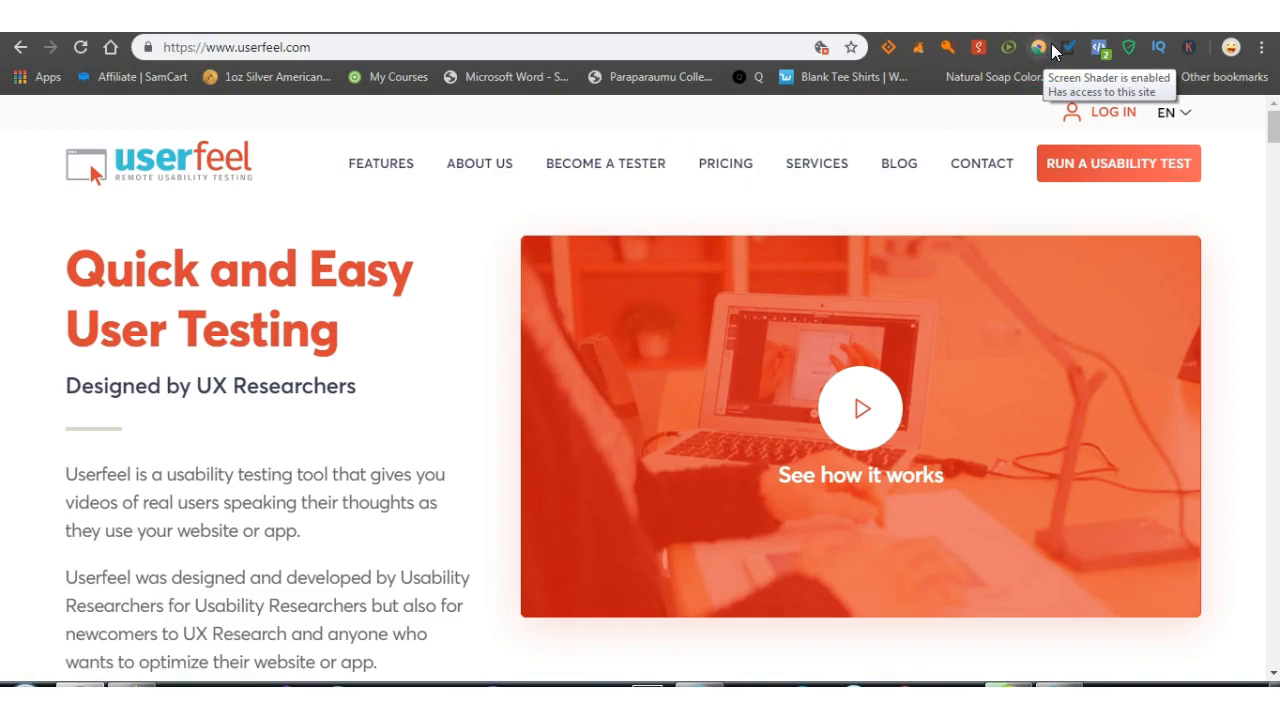
mouse_move(1056, 50)
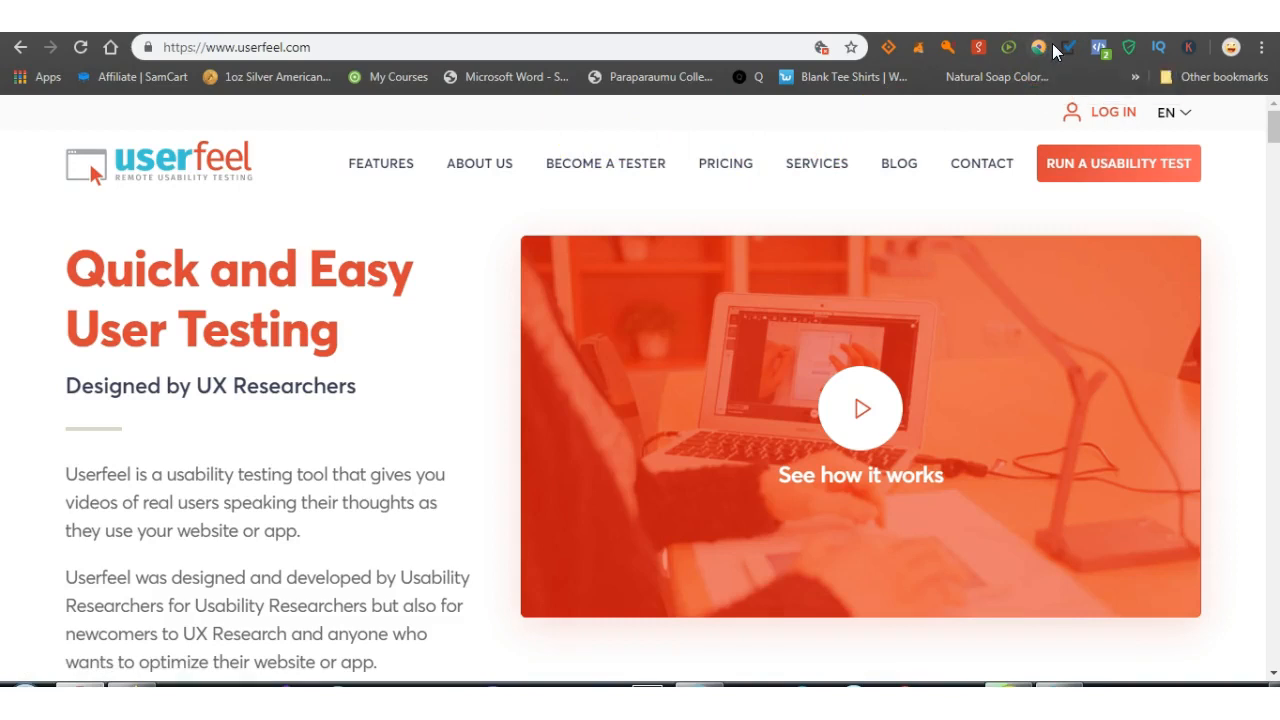
mouse_move(504, 330)
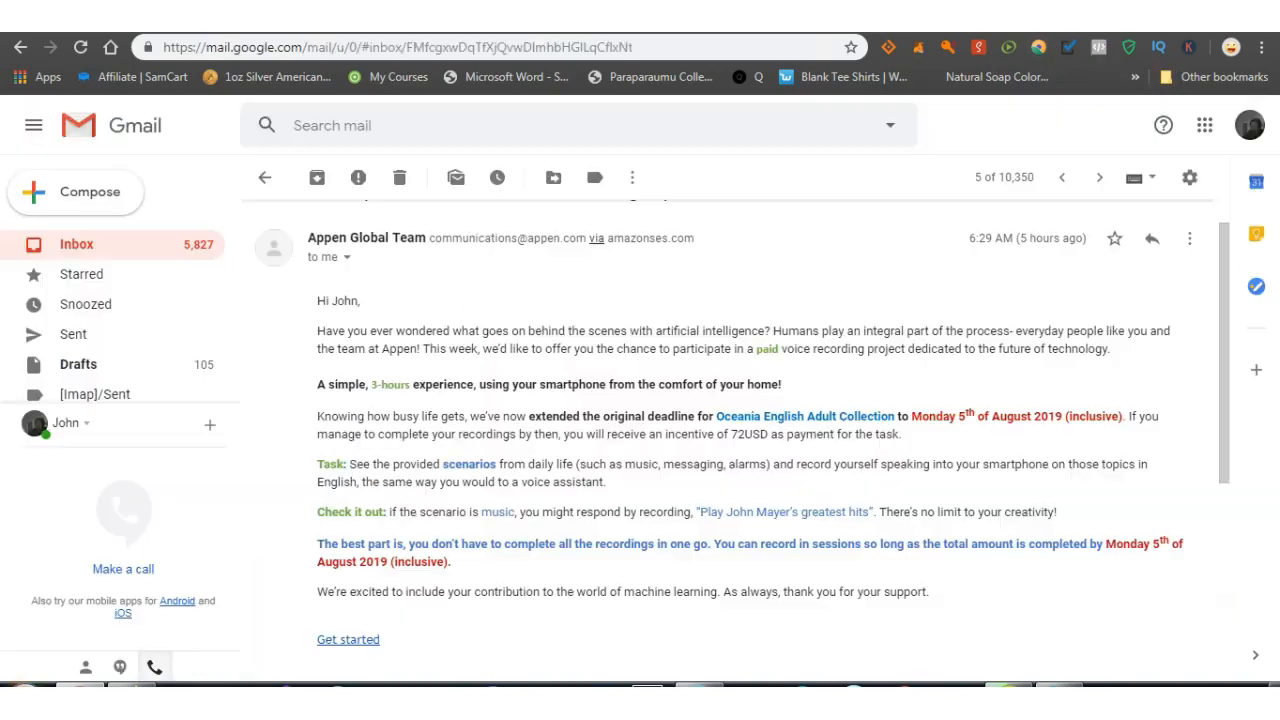
mouse_move(762, 296)
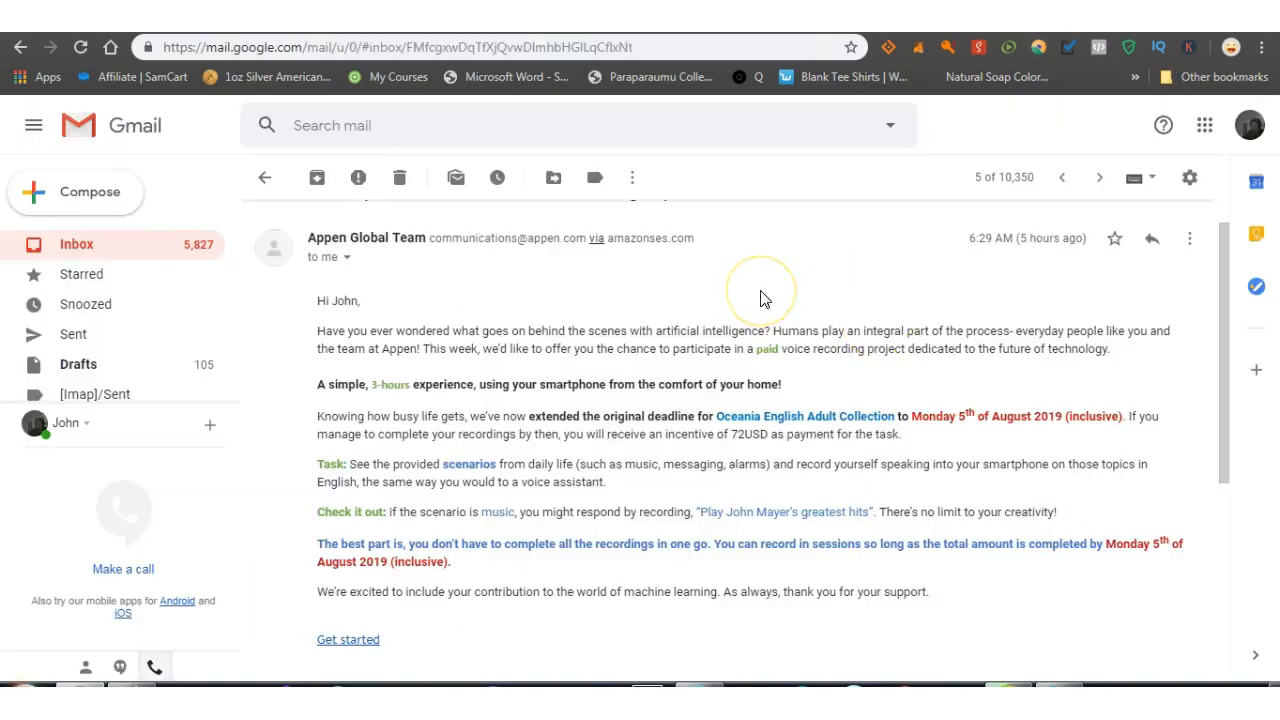
mouse_move(390, 270)
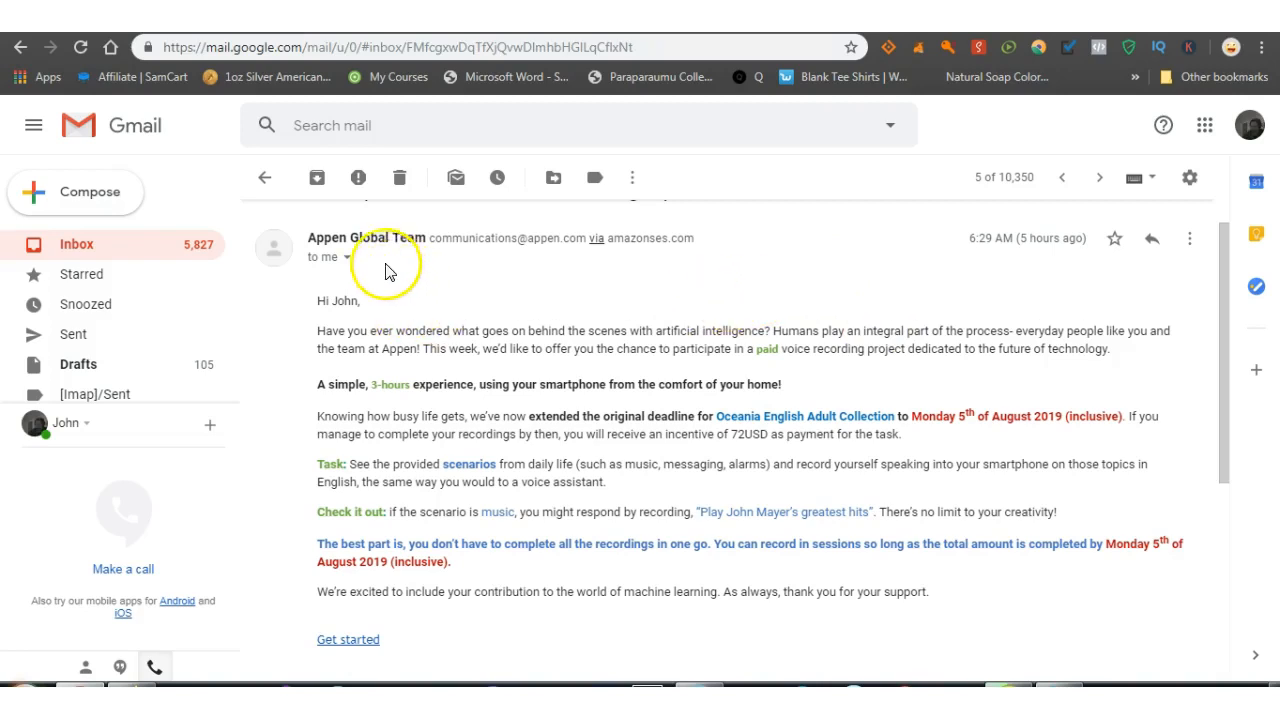
mouse_move(370, 252)
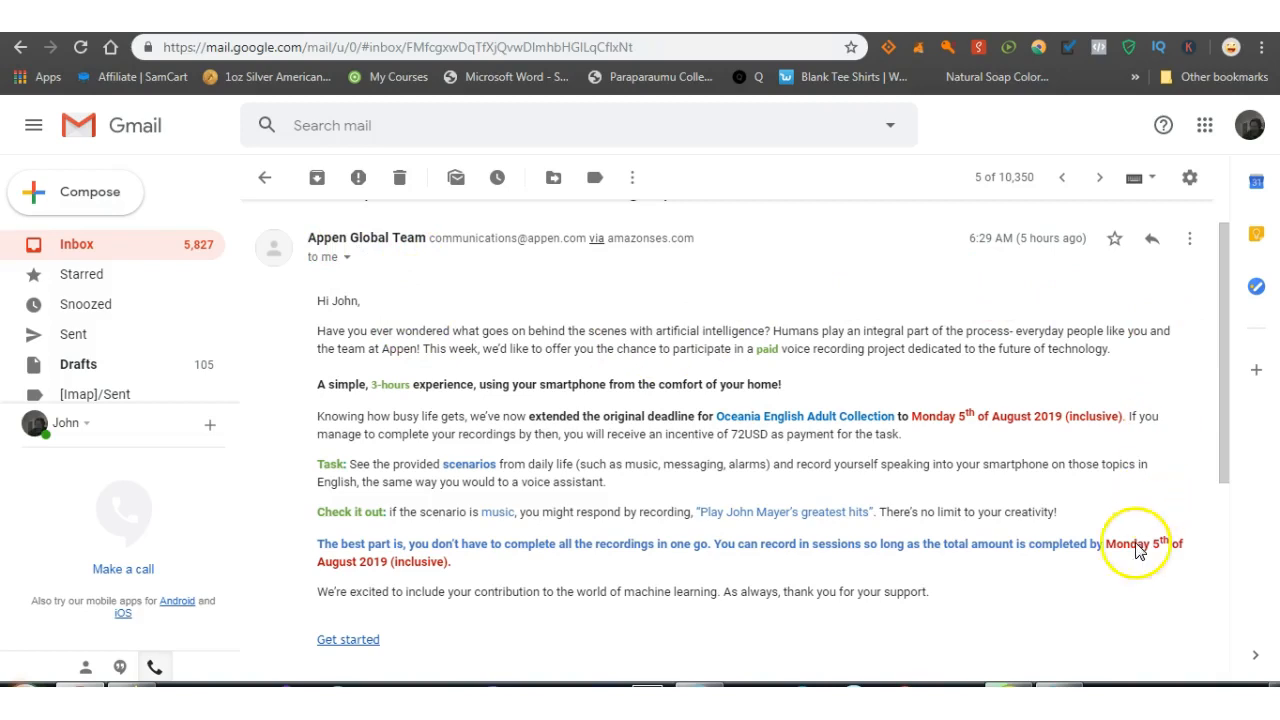
mouse_move(616, 428)
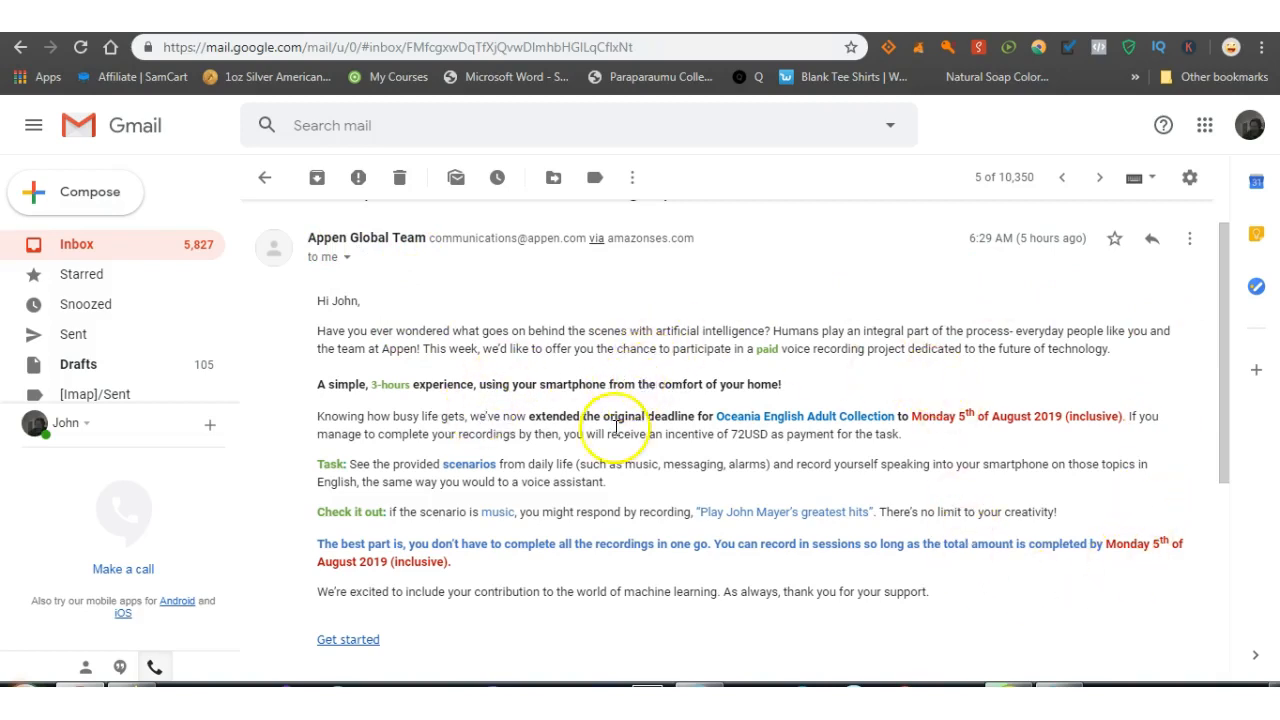
mouse_move(414, 404)
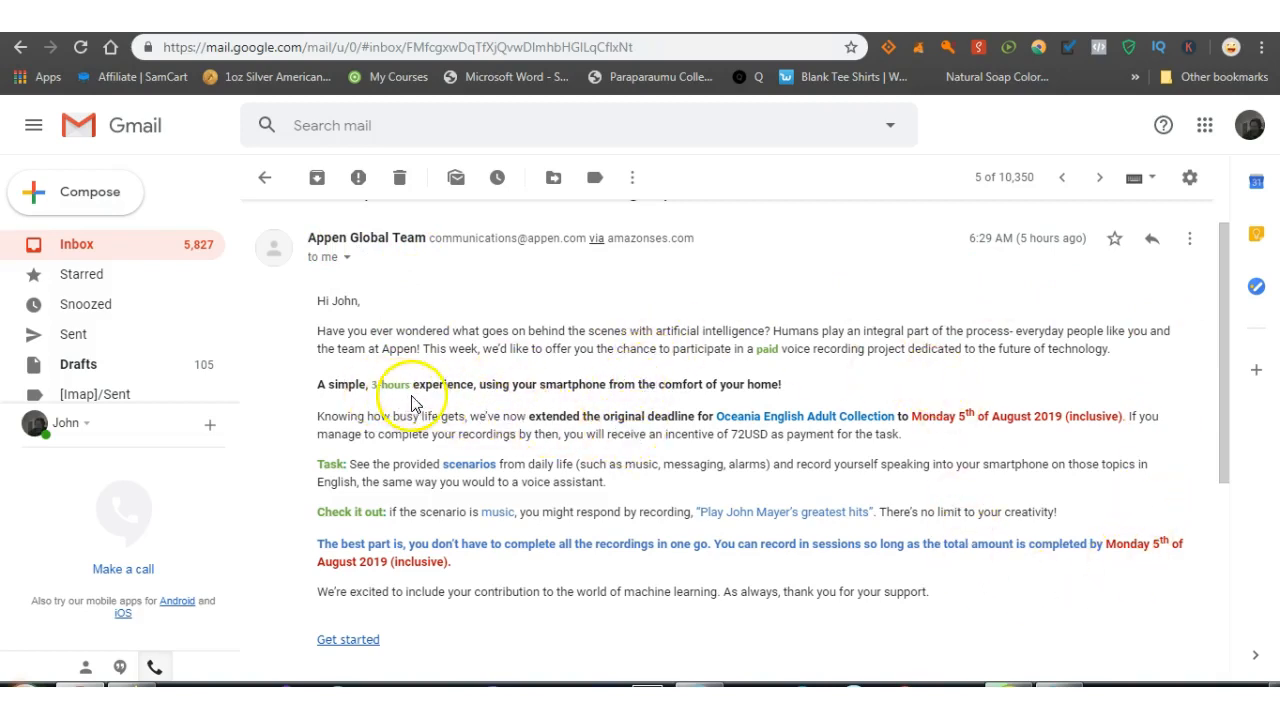
mouse_move(444, 400)
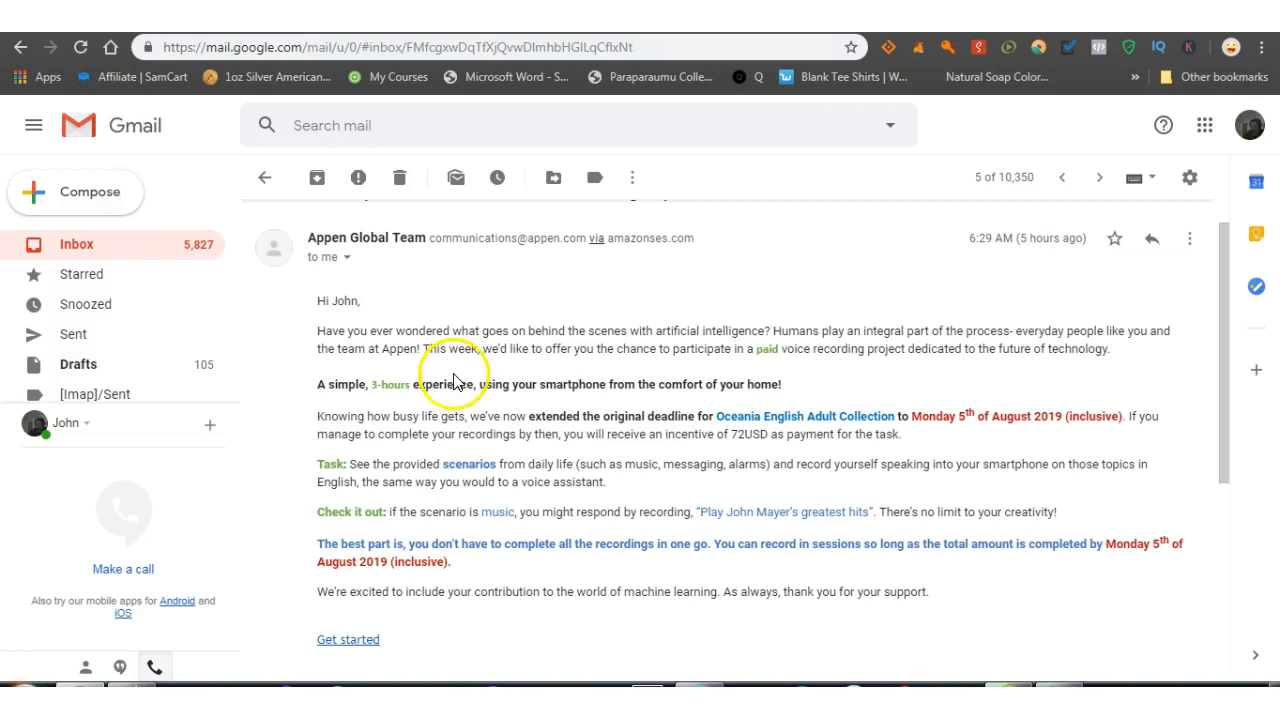
mouse_move(680, 438)
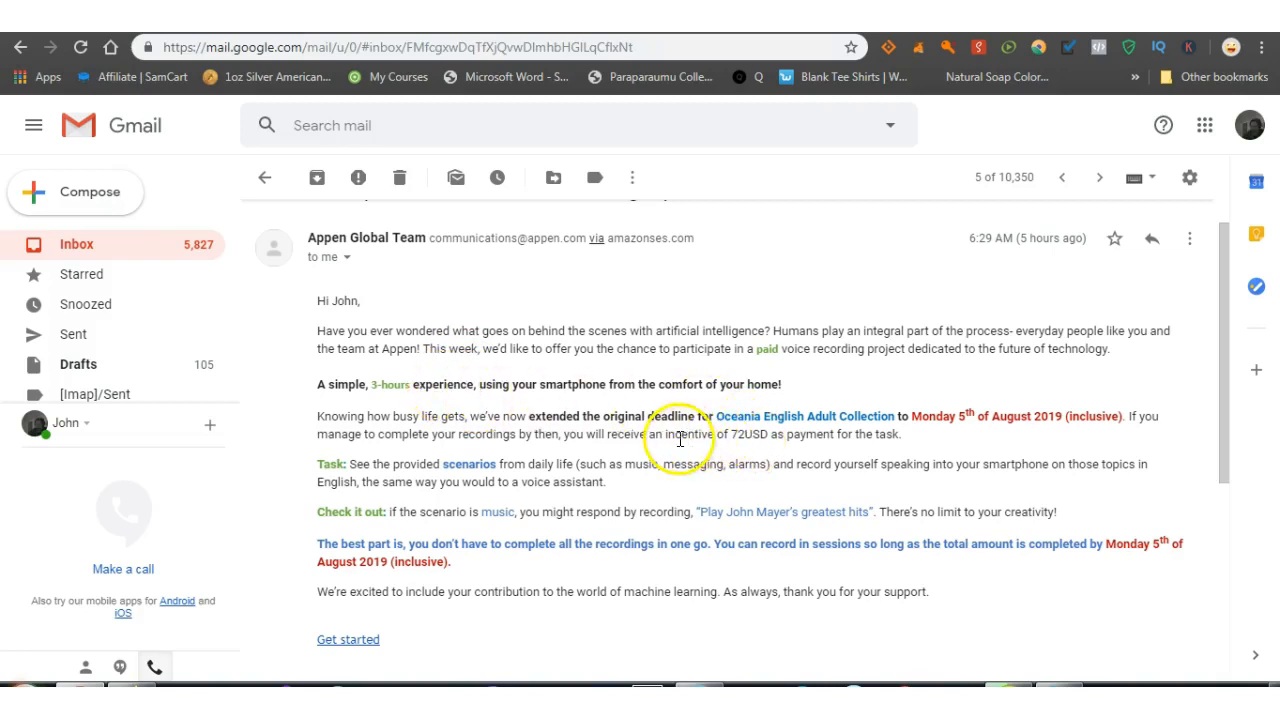
mouse_move(742, 448)
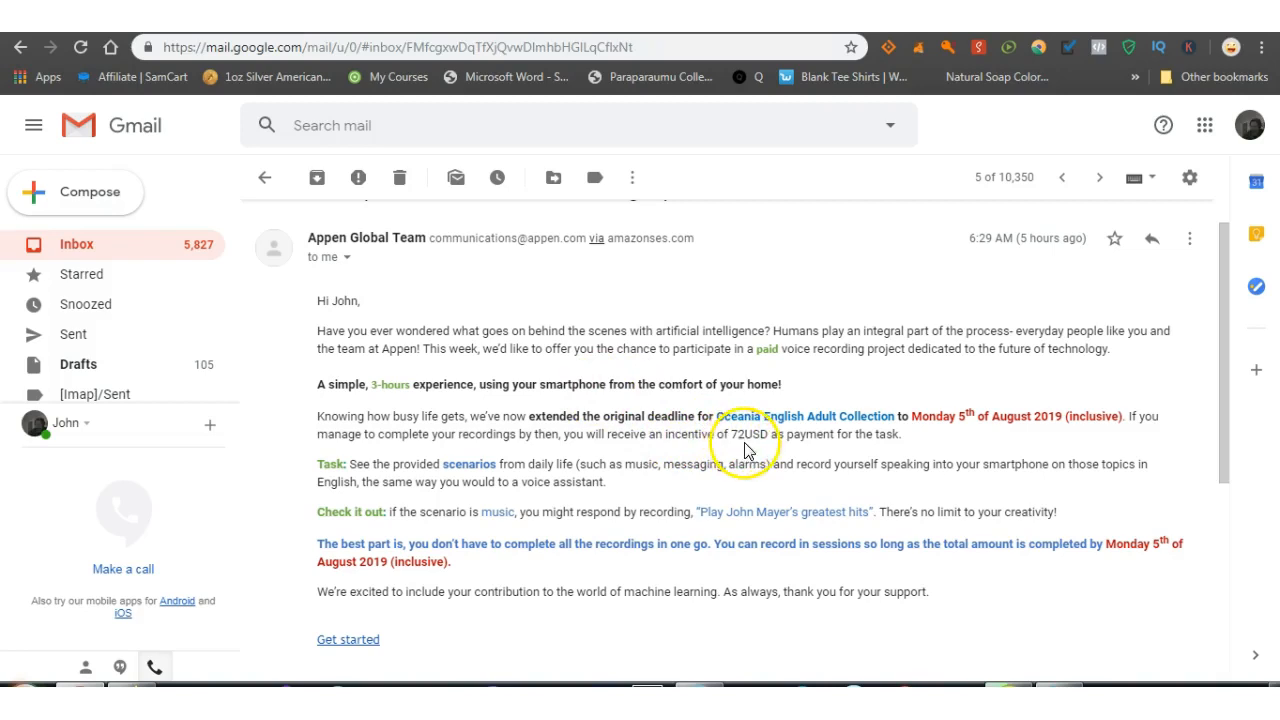
mouse_move(770, 448)
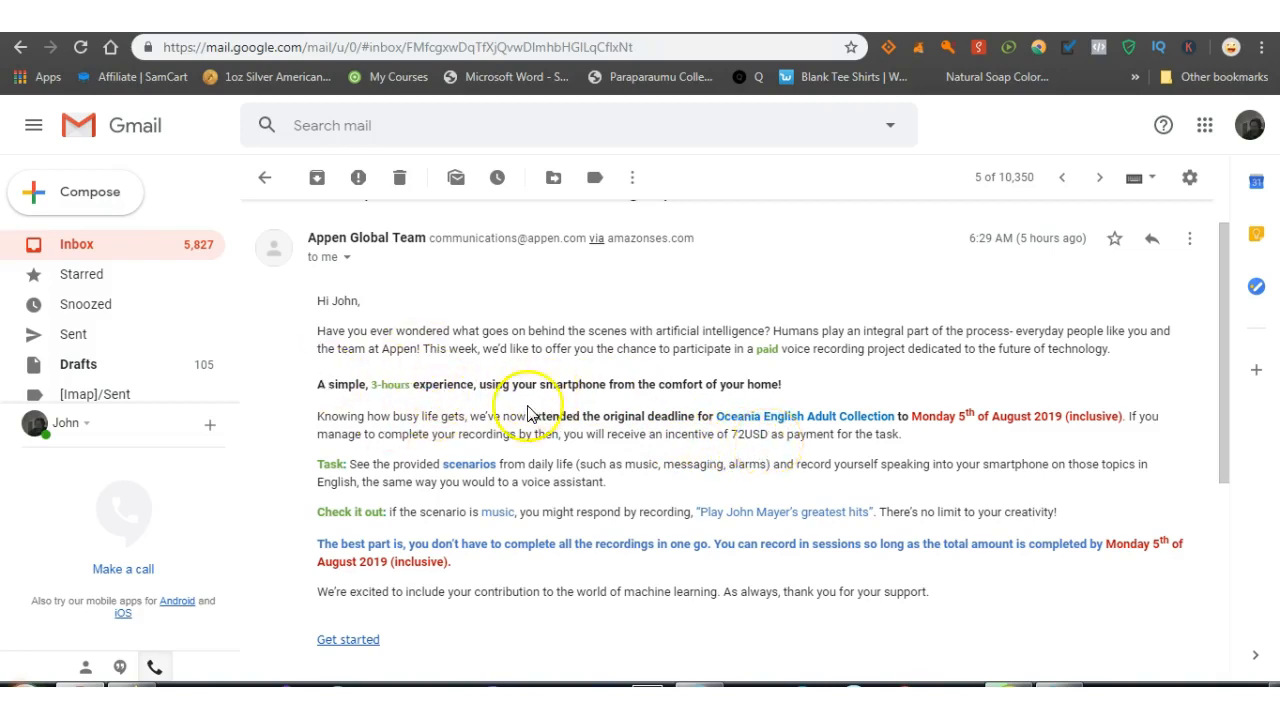
mouse_move(750, 452)
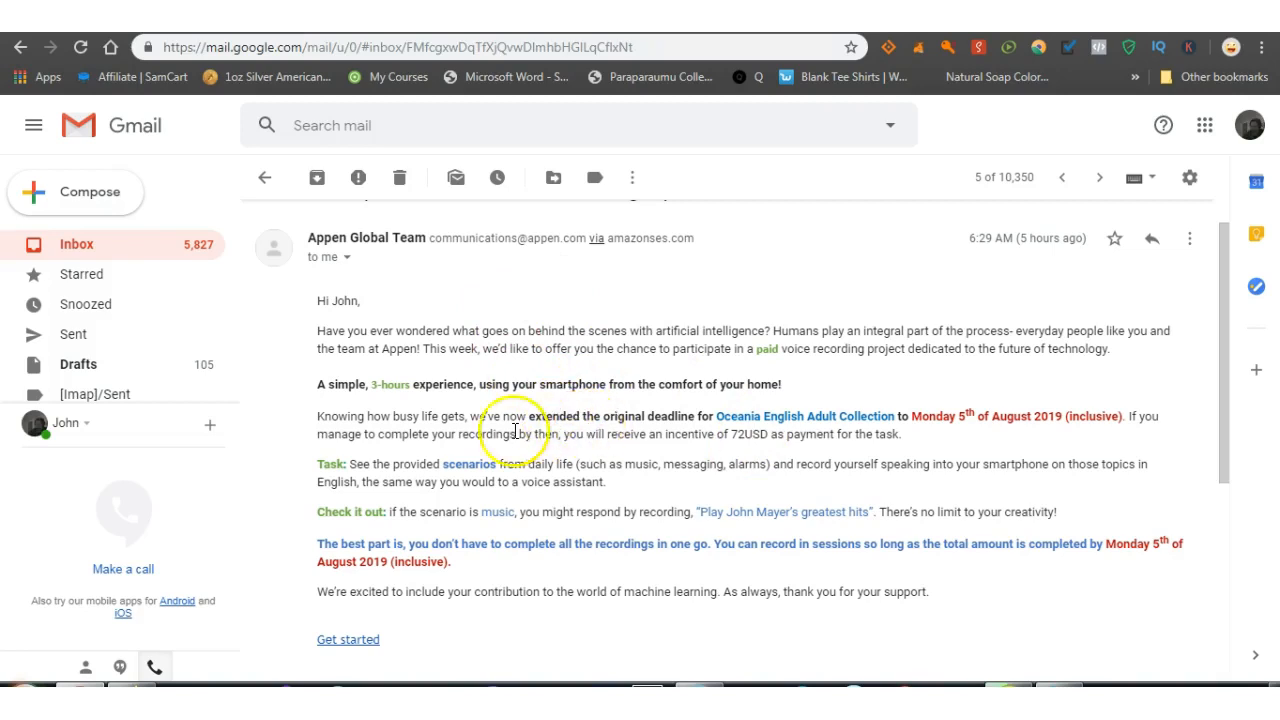
mouse_move(420, 244)
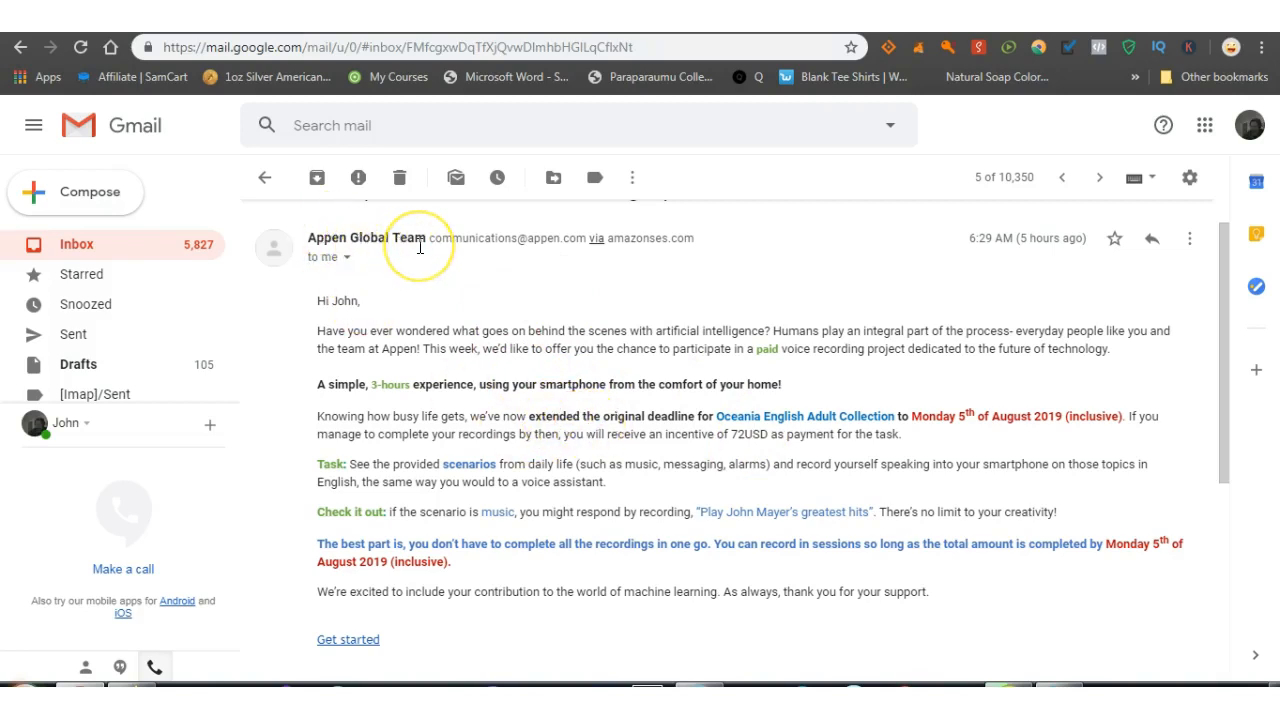
mouse_move(758, 462)
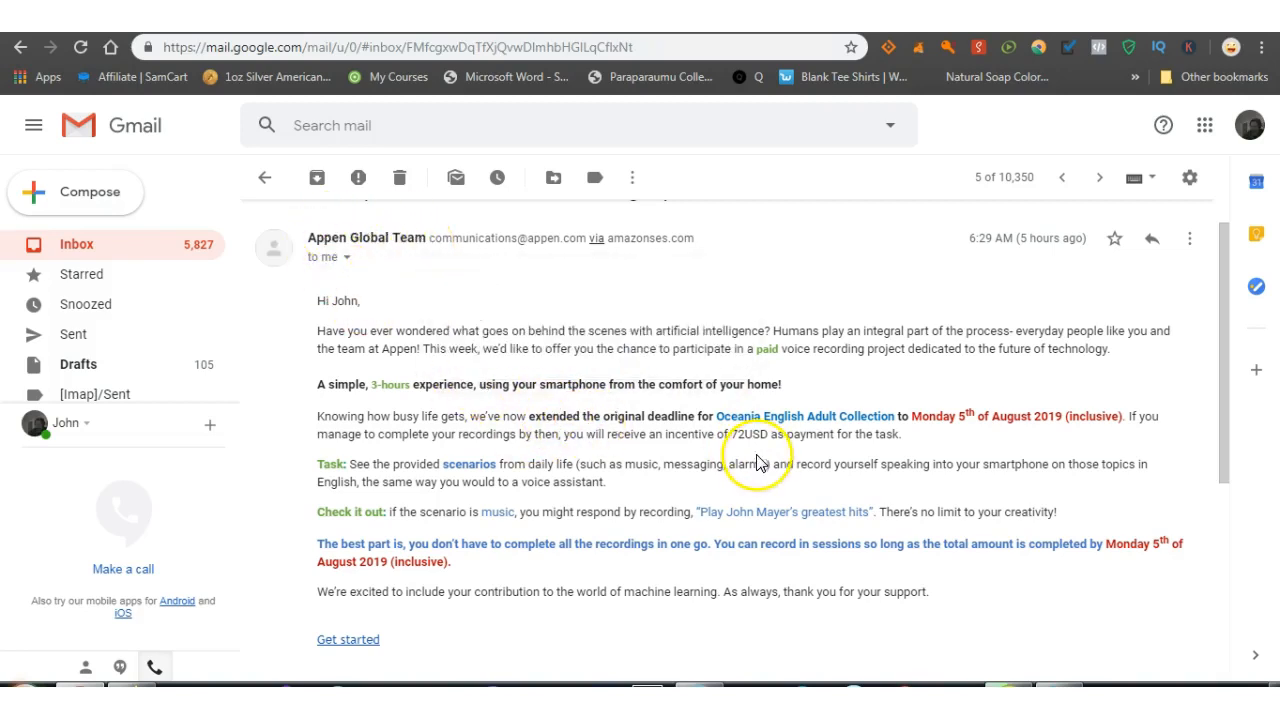
mouse_move(540, 432)
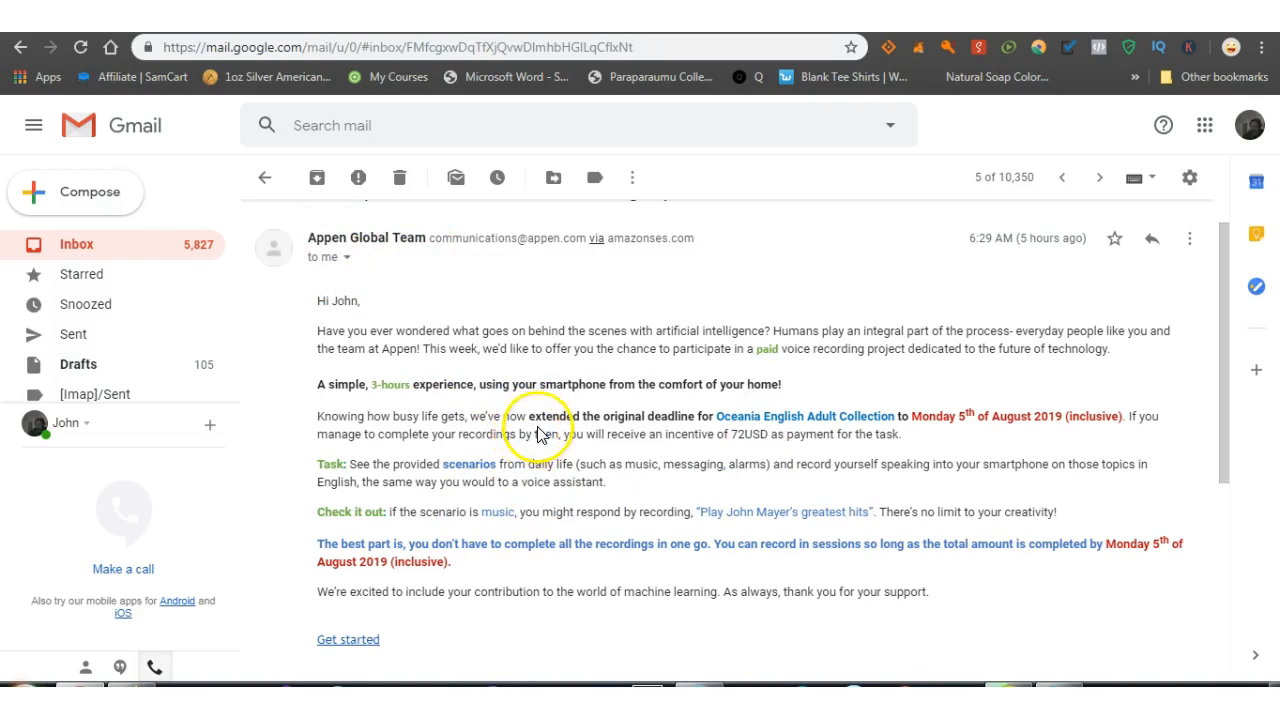
mouse_move(570, 496)
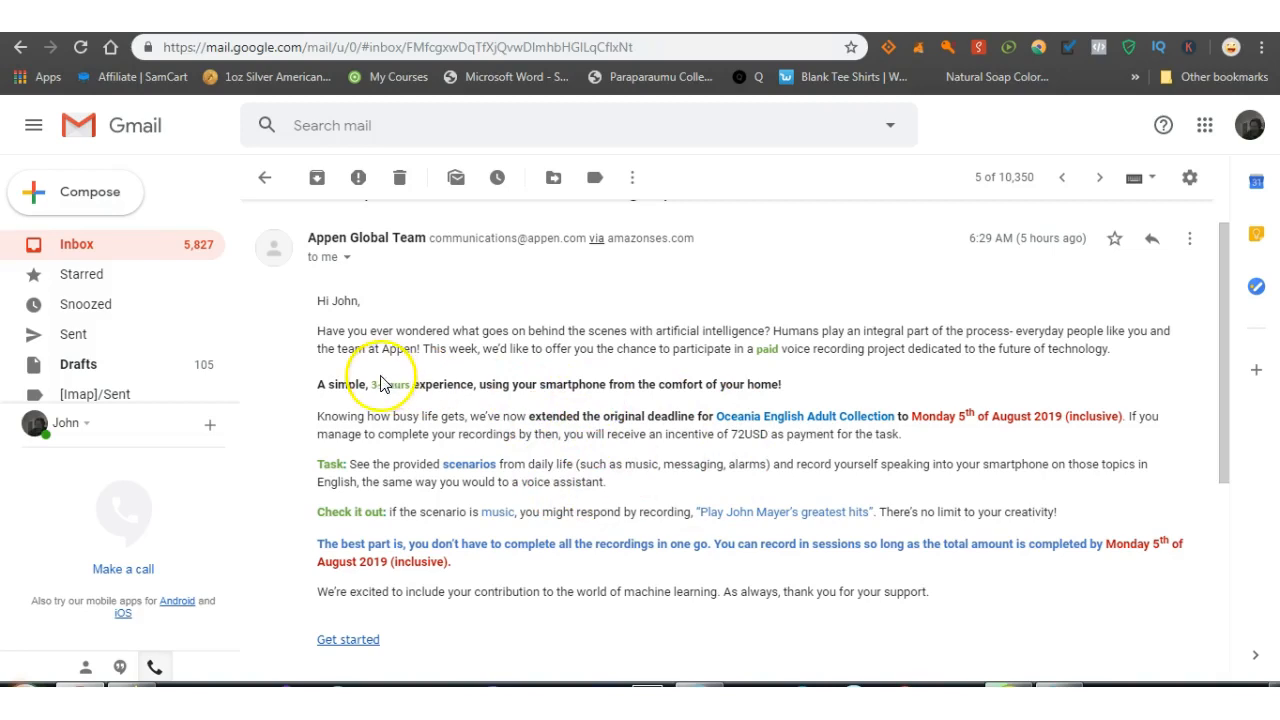
mouse_move(358, 330)
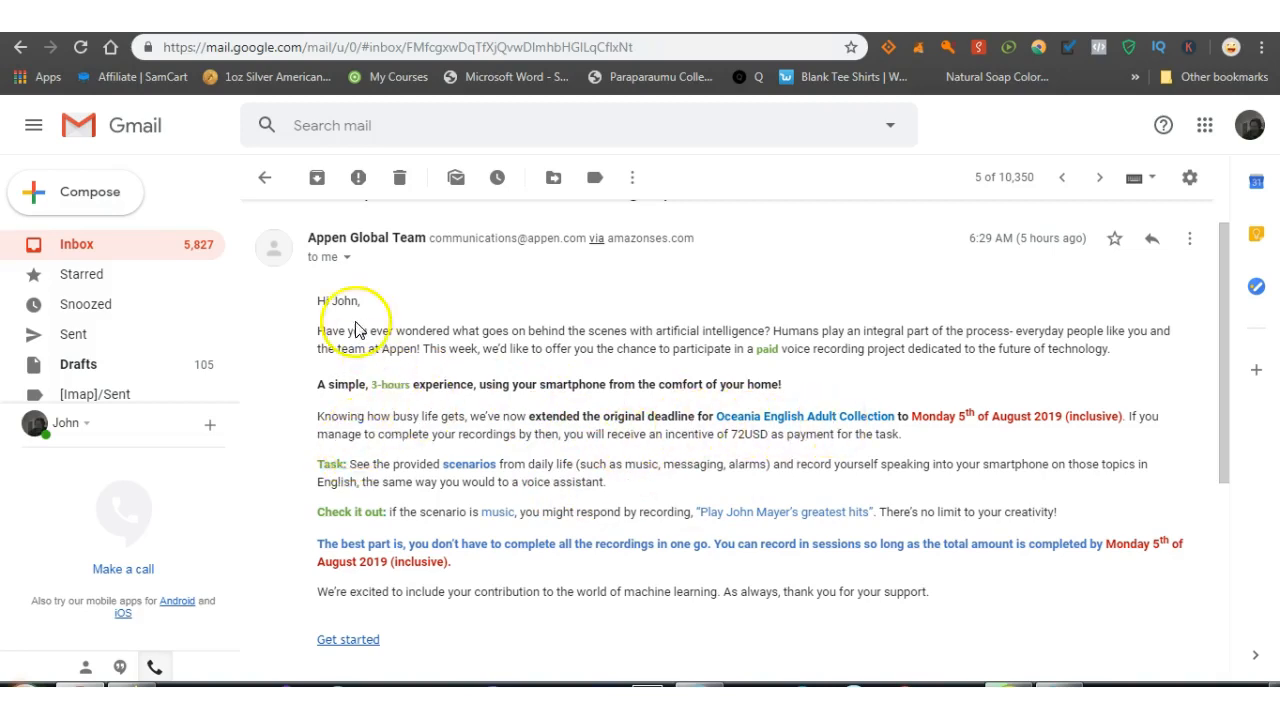
mouse_move(410, 252)
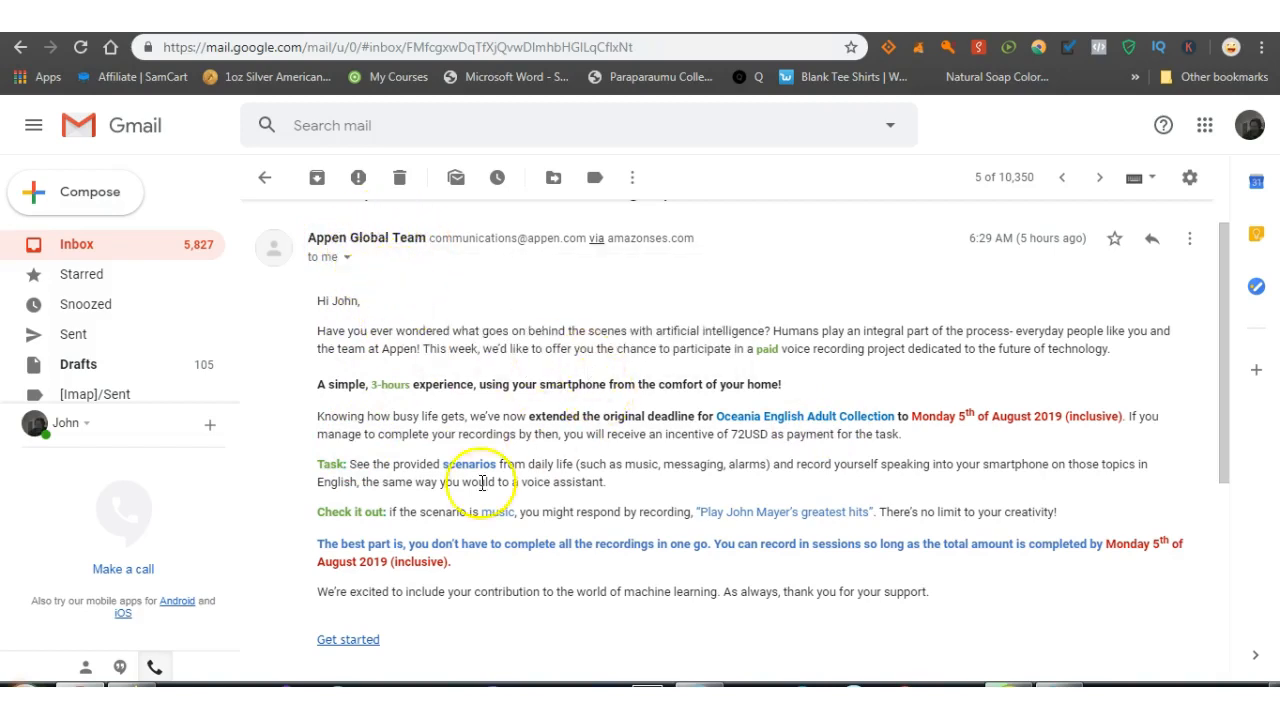
mouse_move(460, 448)
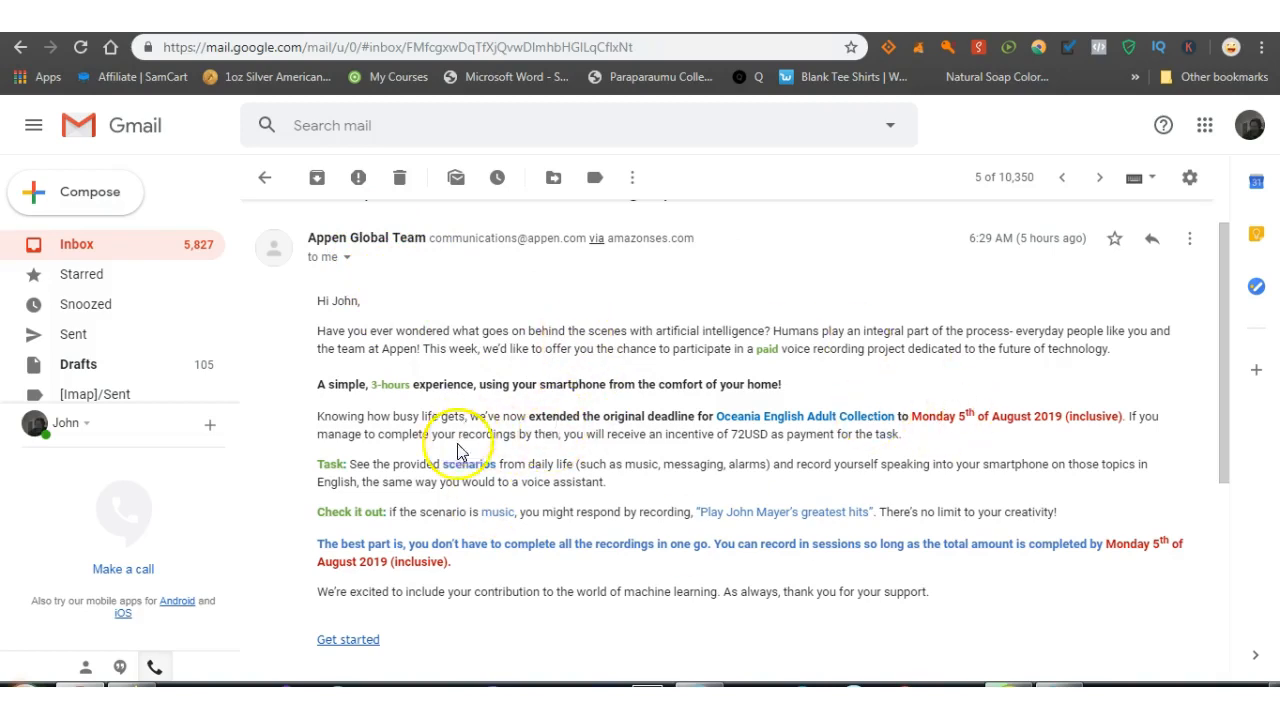
mouse_move(416, 392)
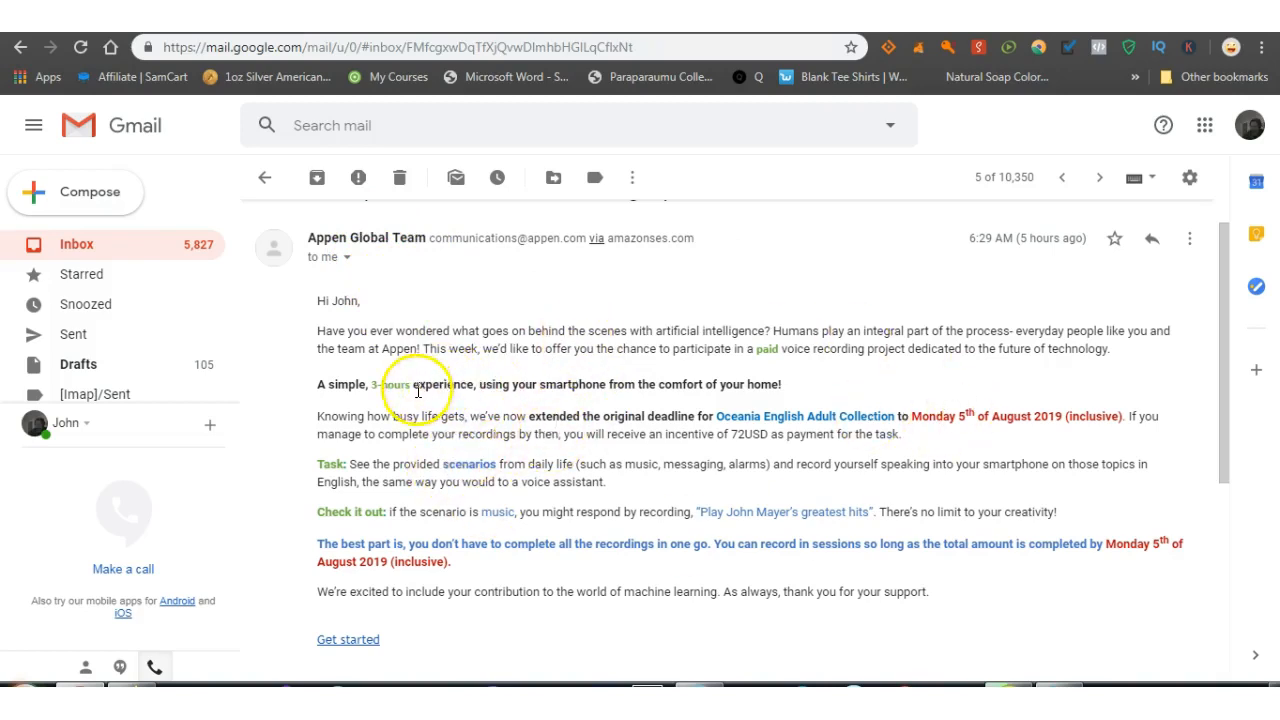
mouse_move(756, 436)
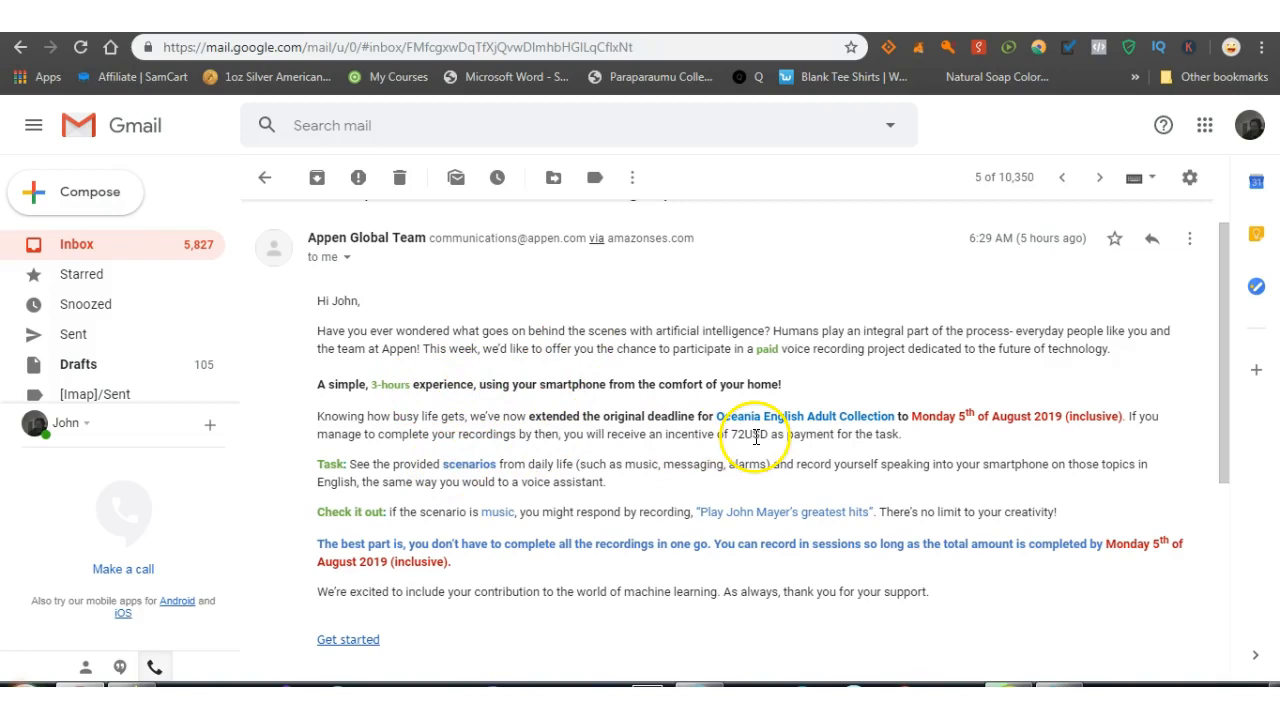
mouse_move(790, 458)
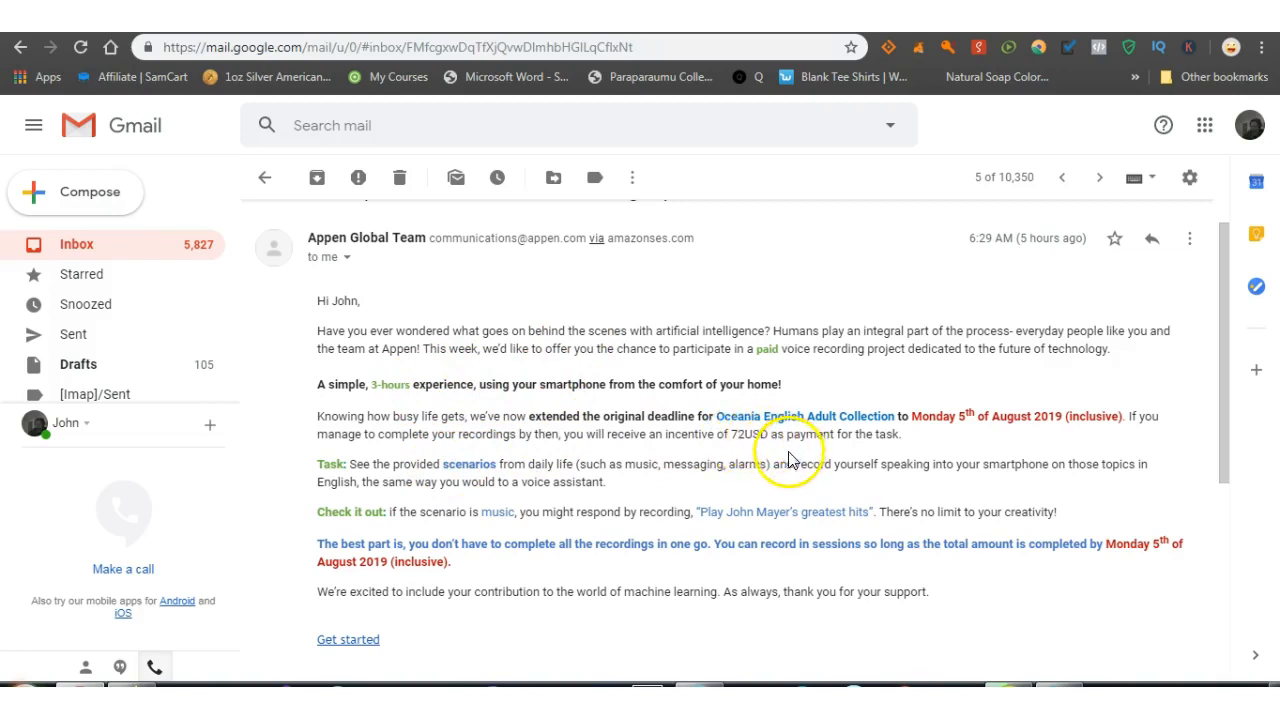
mouse_move(900, 464)
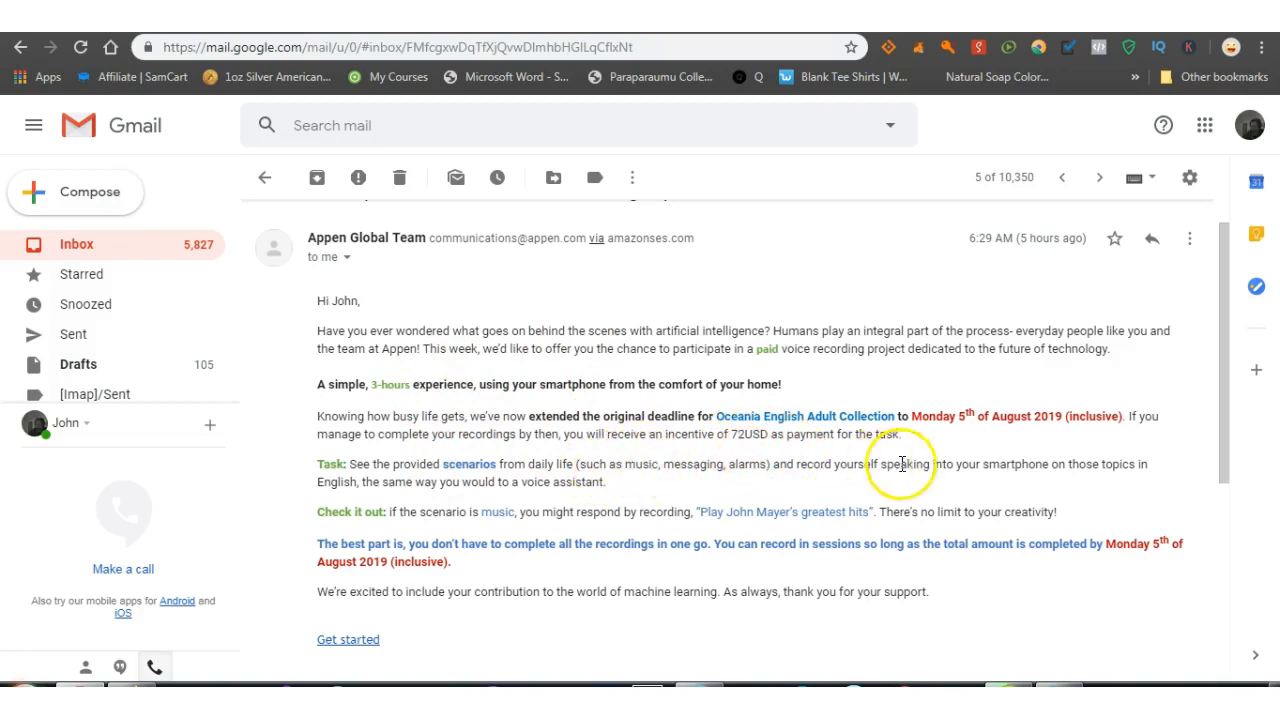
mouse_move(464, 336)
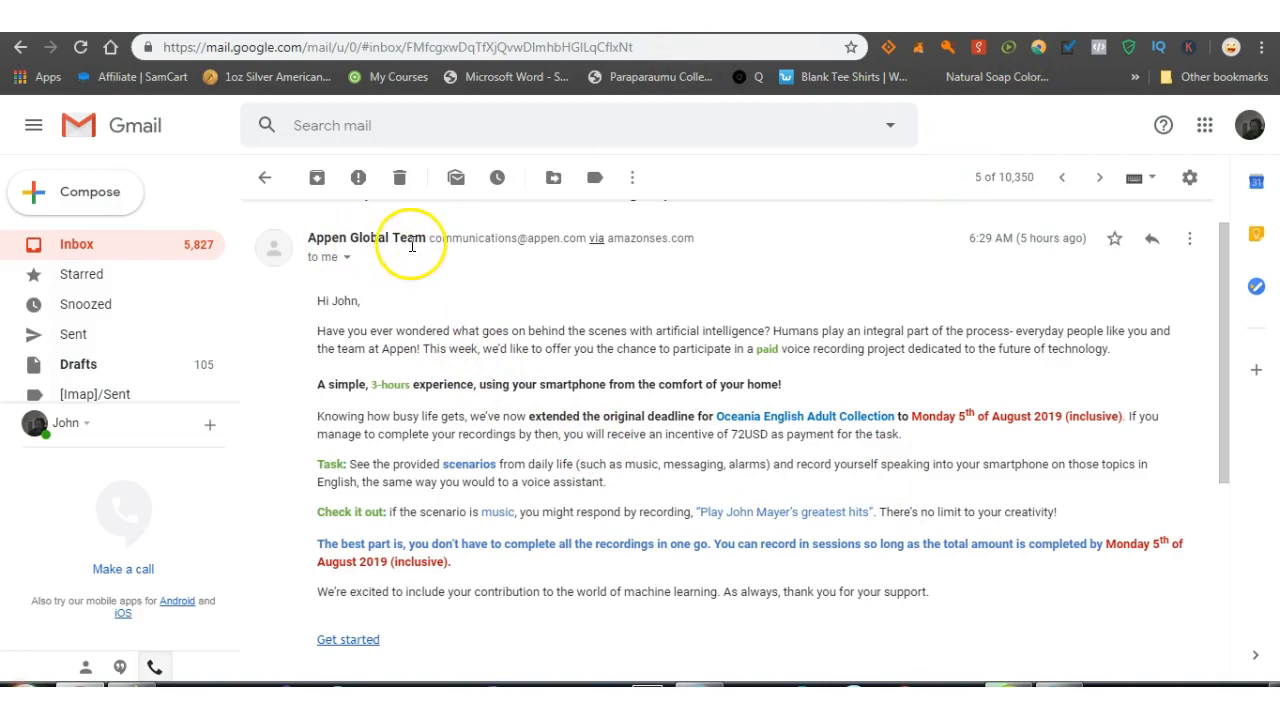
mouse_move(378, 592)
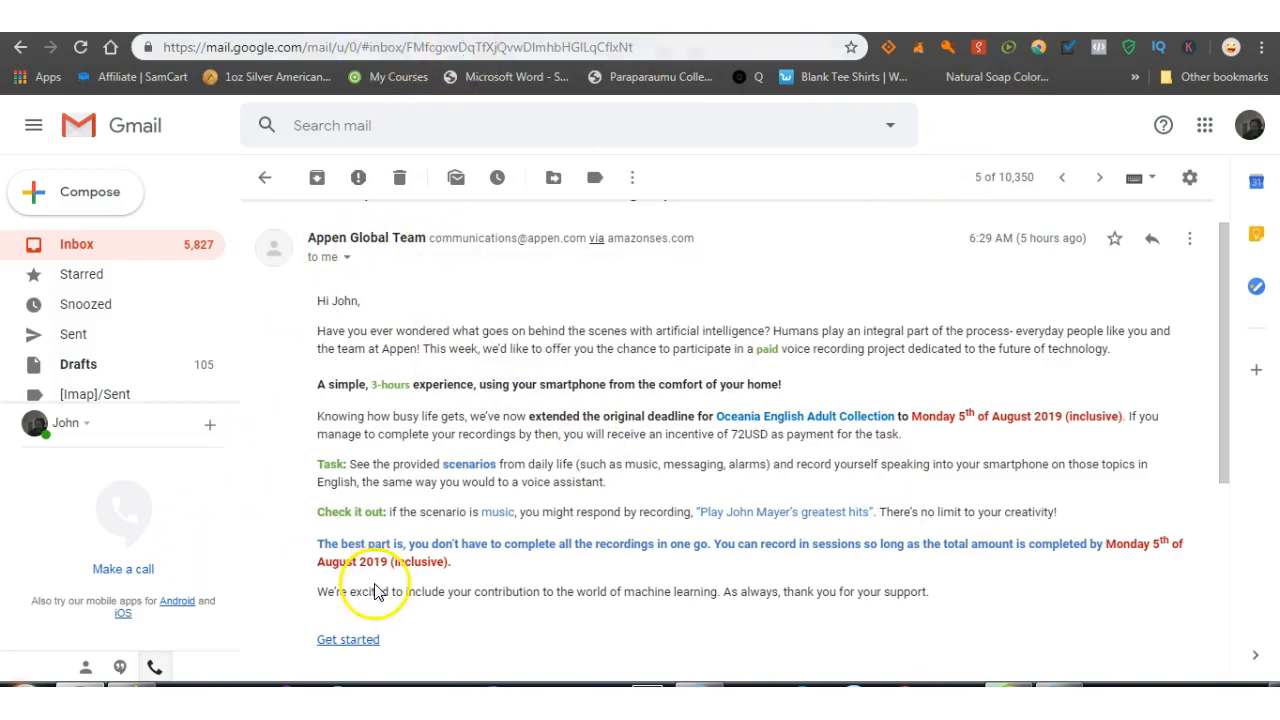
mouse_move(844, 614)
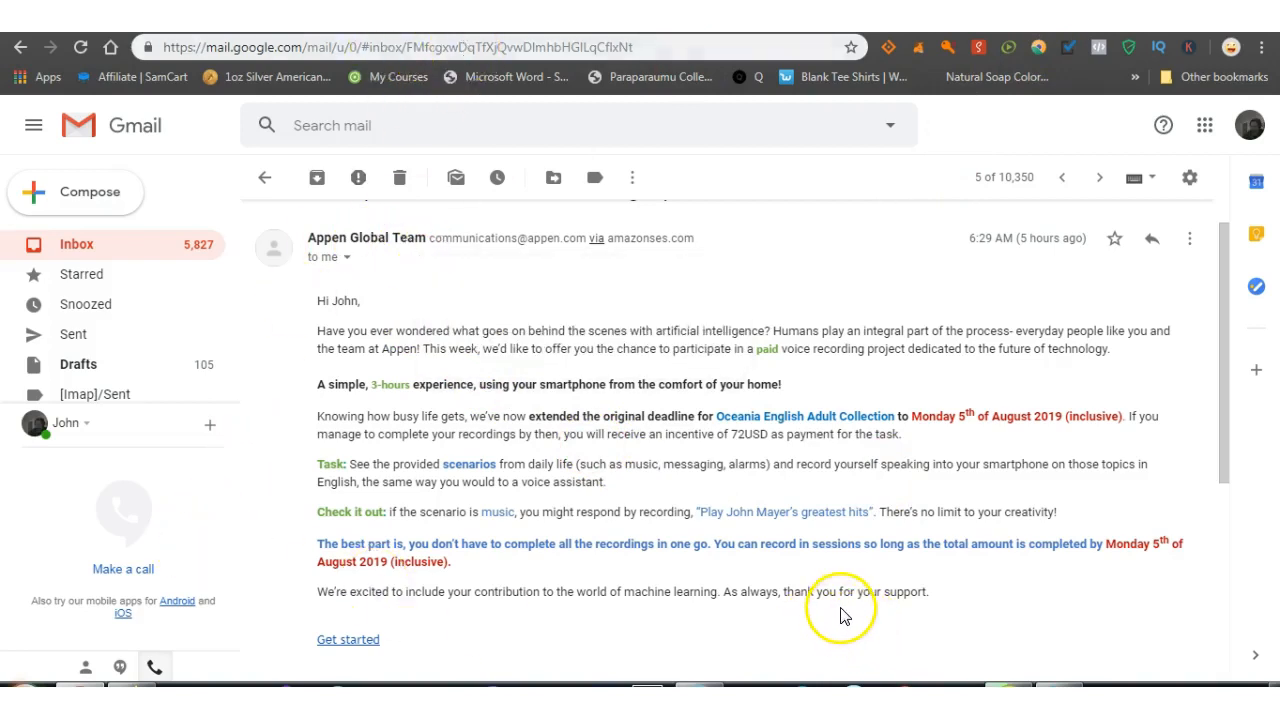
mouse_move(504, 612)
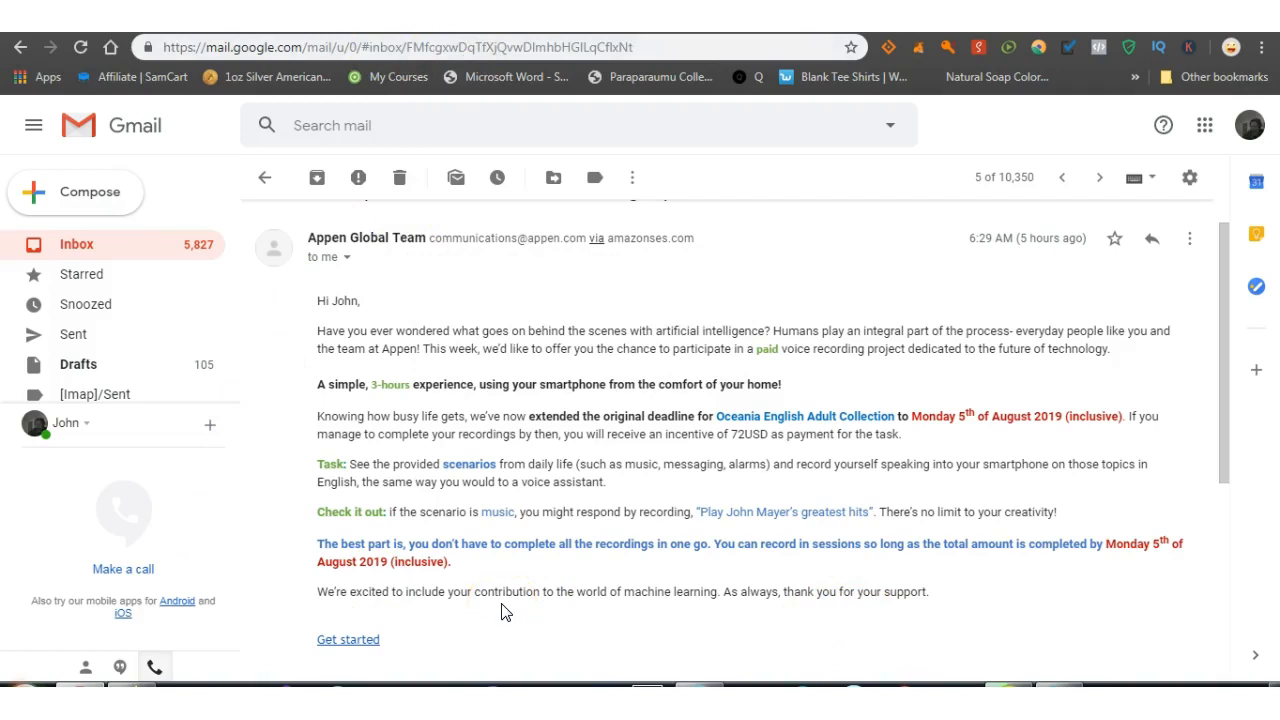